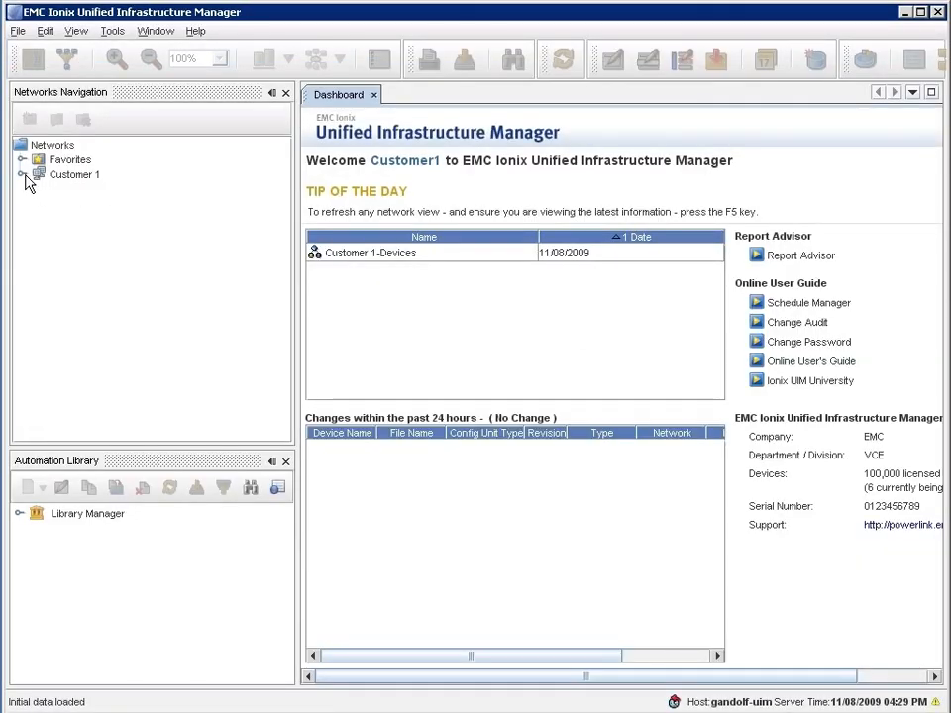
- Show Customer 1's devices eBlock-Domain1 and eBlock-Domain2 as a detailed table
{"action": "left_click", "coordinate": [23, 175]}
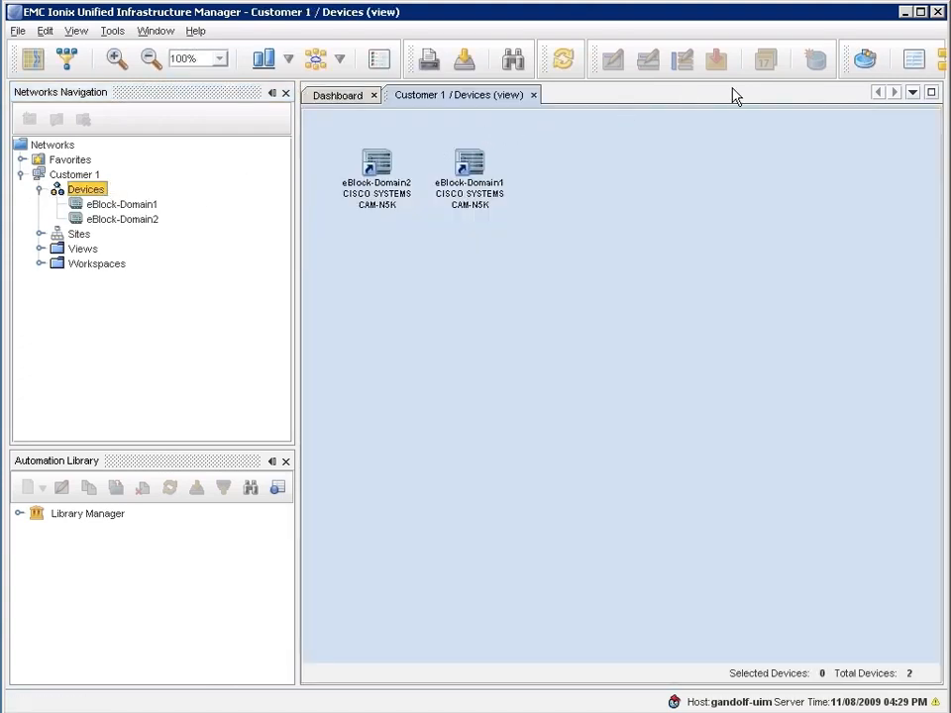
{"action": "left_click", "coordinate": [913, 59]}
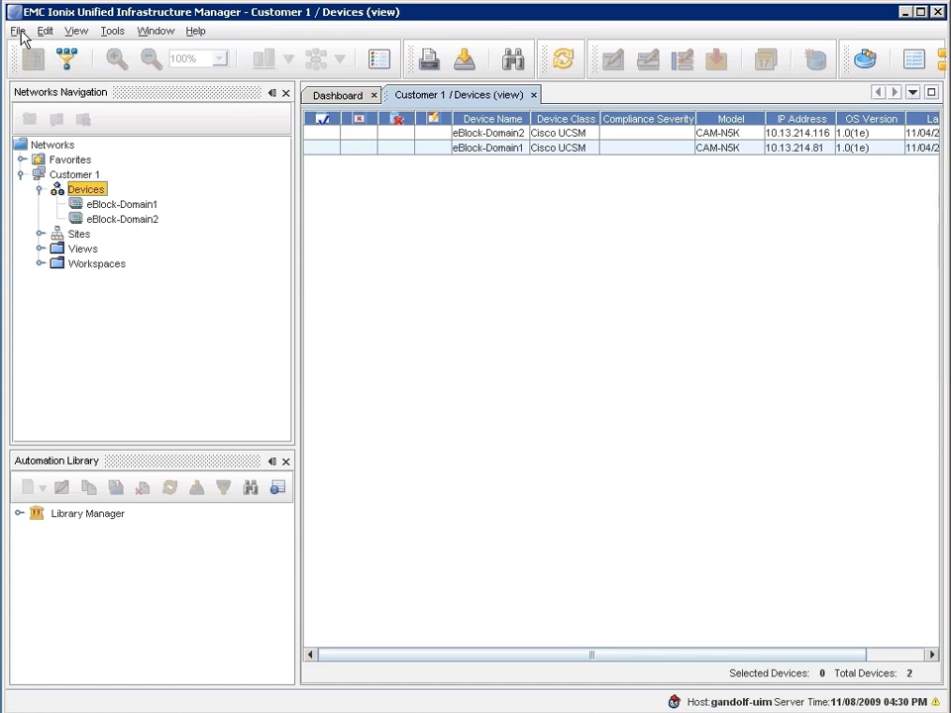
- Log out via File > Logout and sign back in with the MSP user ID 'mspa'
{"action": "left_click", "coordinate": [17, 31]}
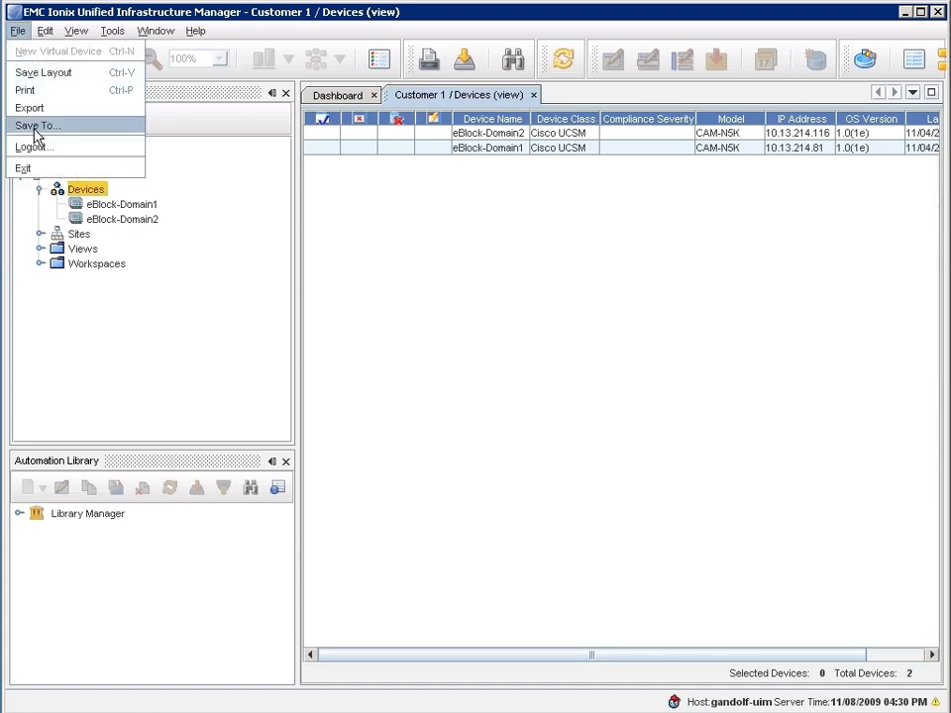
{"action": "left_click", "coordinate": [35, 146]}
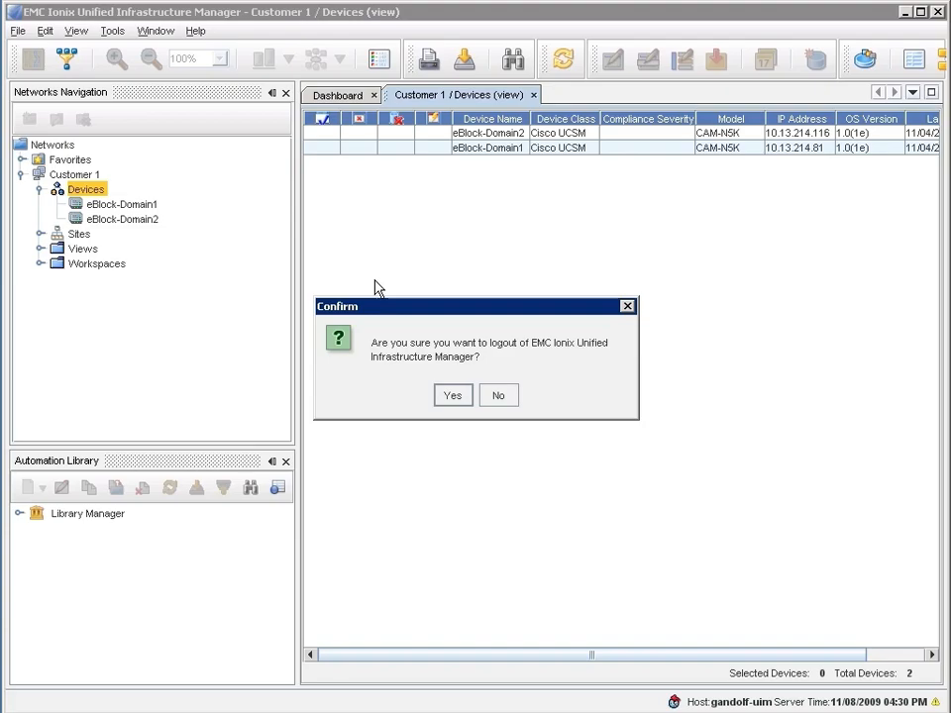
{"action": "left_click", "coordinate": [453, 395]}
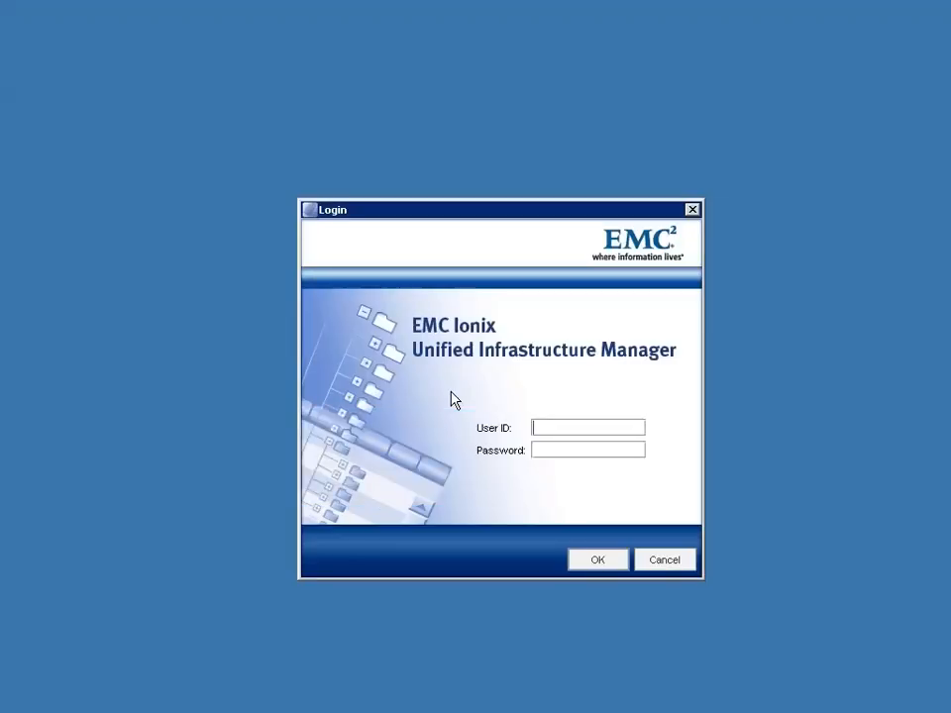
{"action": "type", "text": "mspa"}
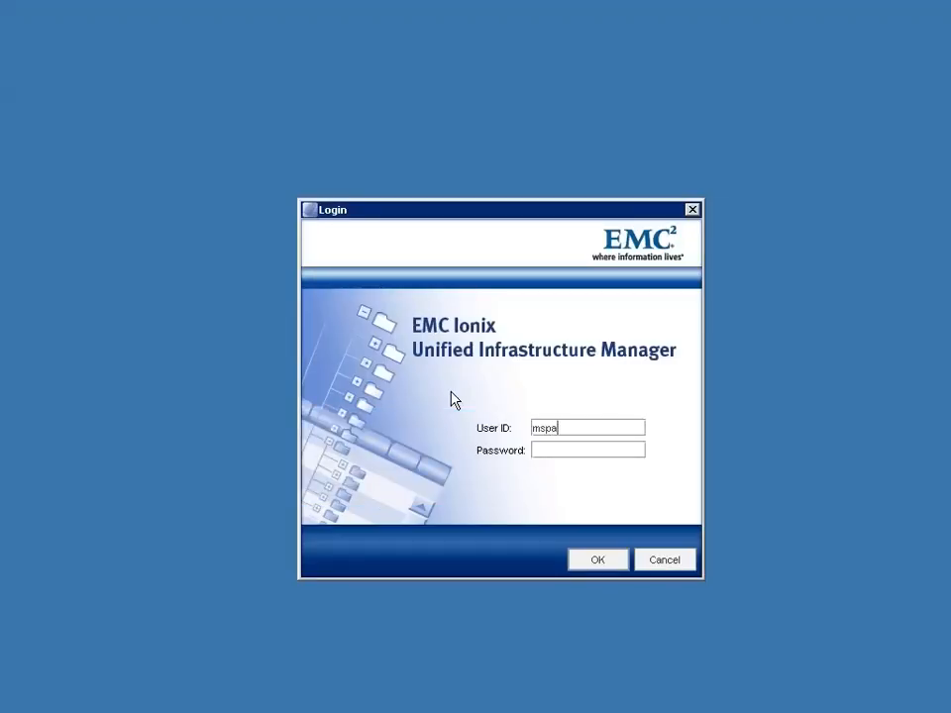
{"action": "left_click", "coordinate": [598, 560]}
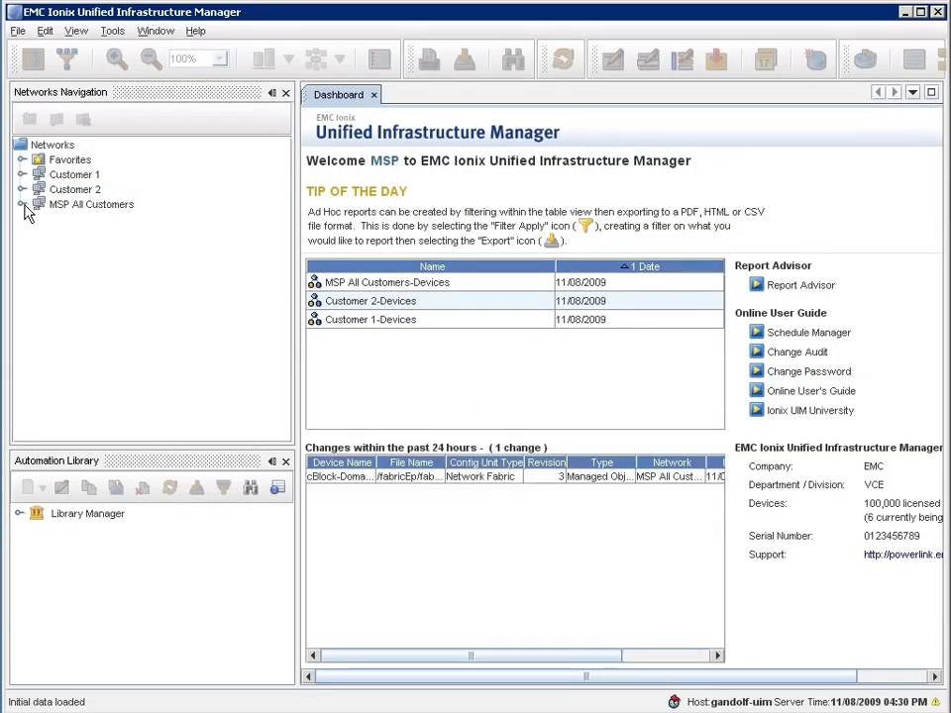
- Open the MSP All Customers device list and expand Customer 2 in the tree
{"action": "left_click", "coordinate": [24, 205]}
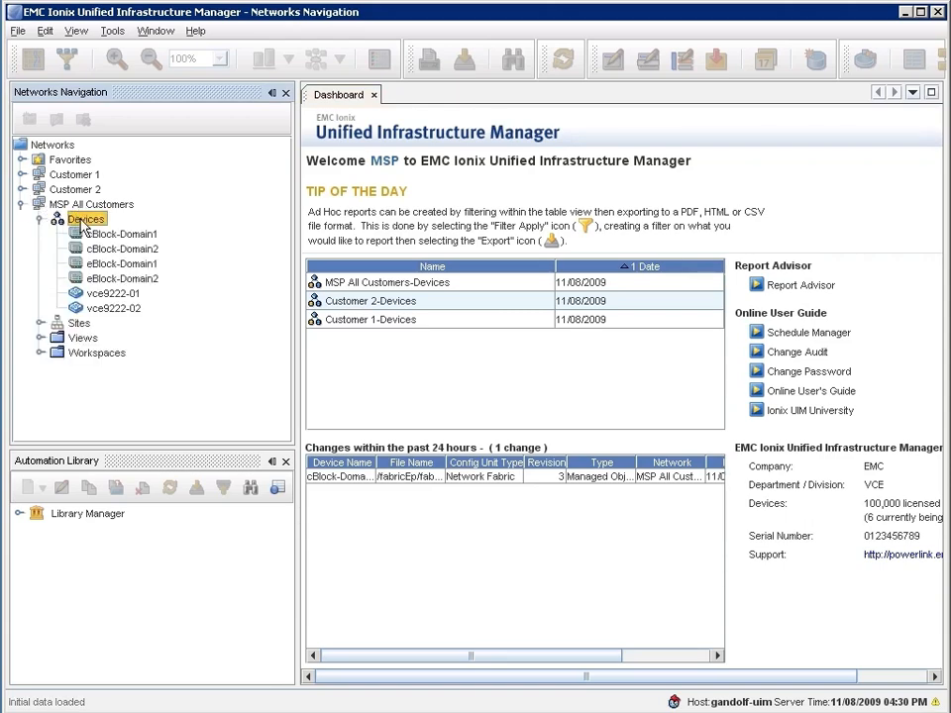
{"action": "double_click", "coordinate": [87, 219]}
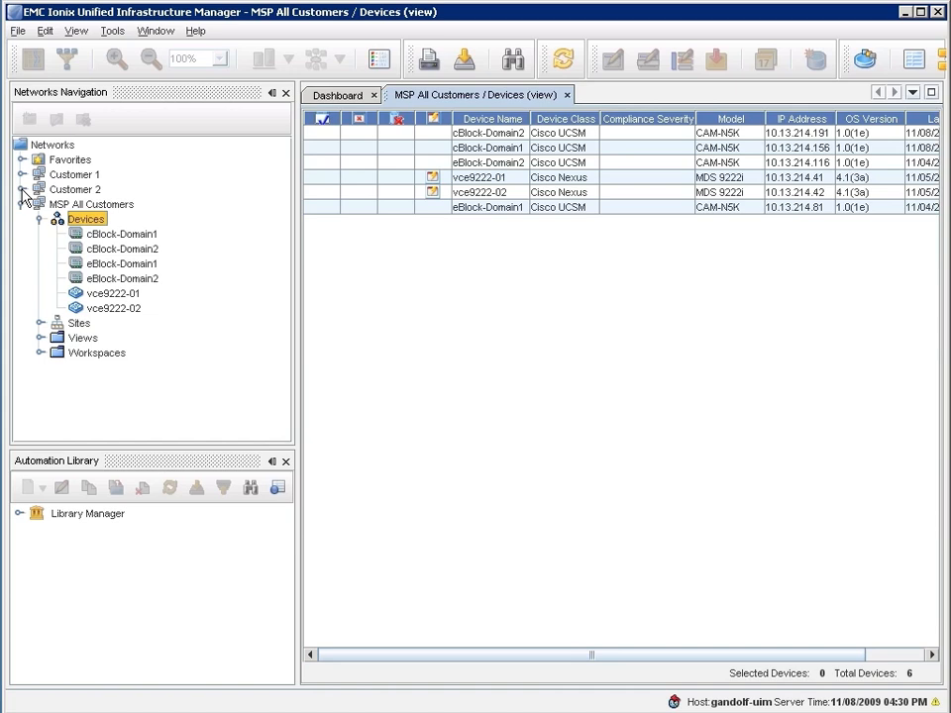
{"action": "left_click", "coordinate": [22, 190]}
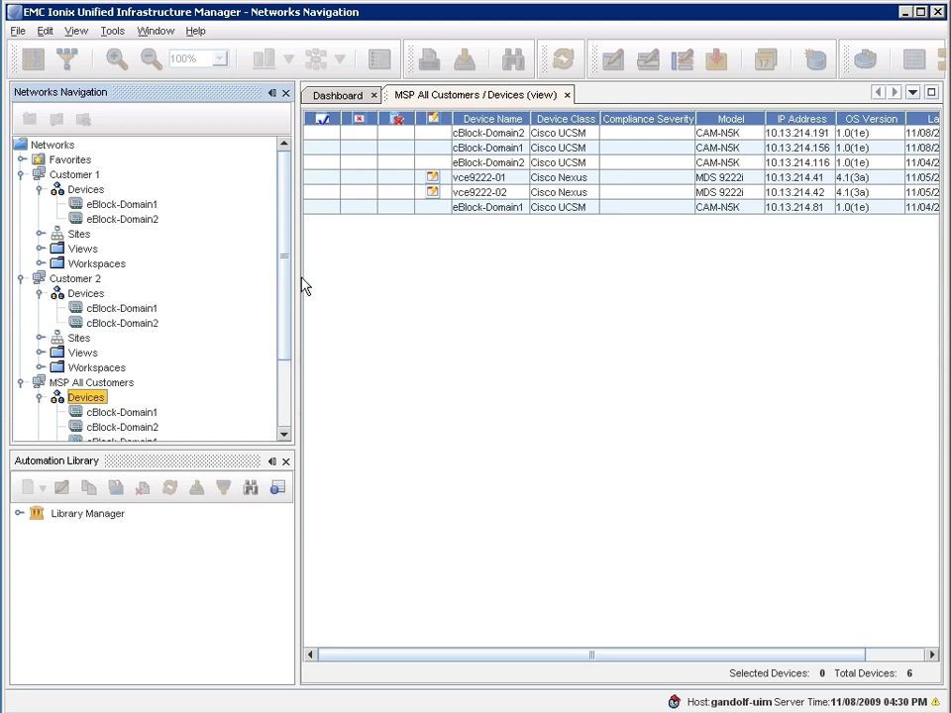
{"action": "mouse_move", "coordinate": [590, 169]}
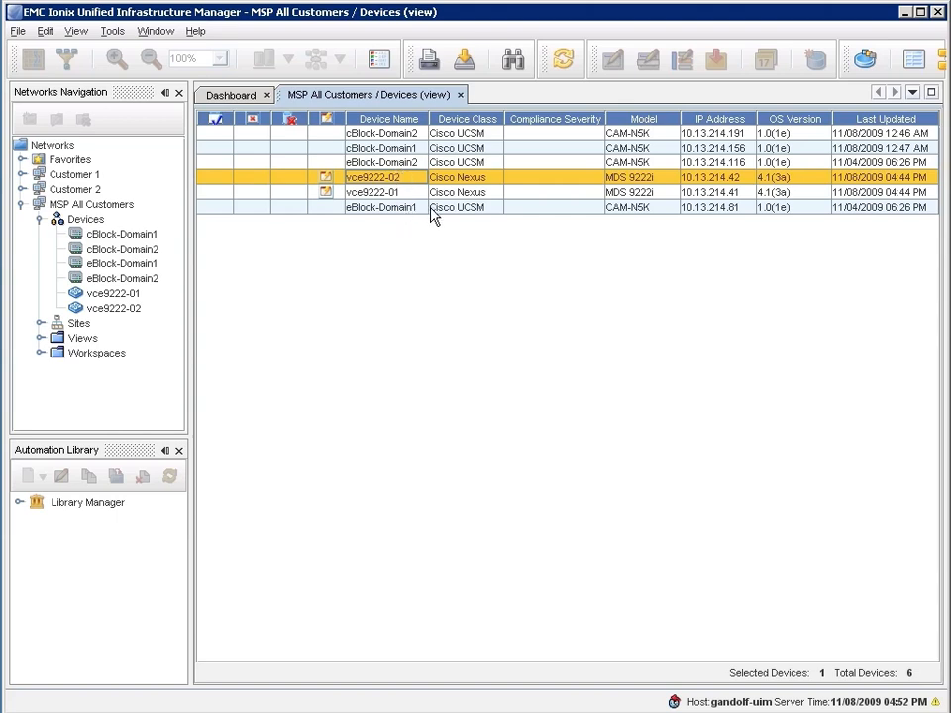
{"action": "mouse_move", "coordinate": [466, 216]}
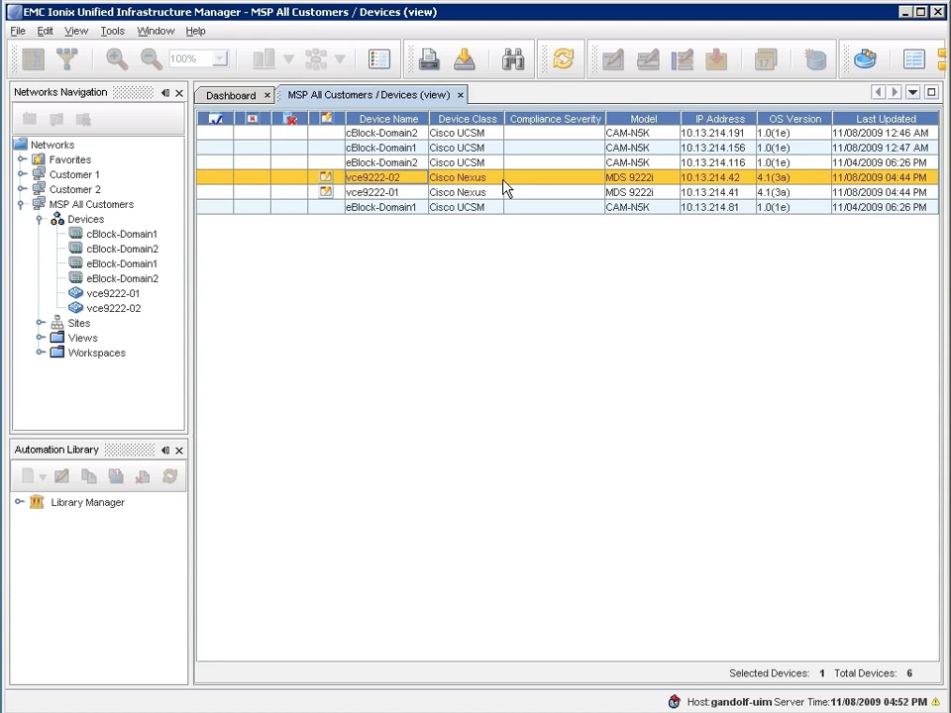
{"action": "mouse_move", "coordinate": [751, 186]}
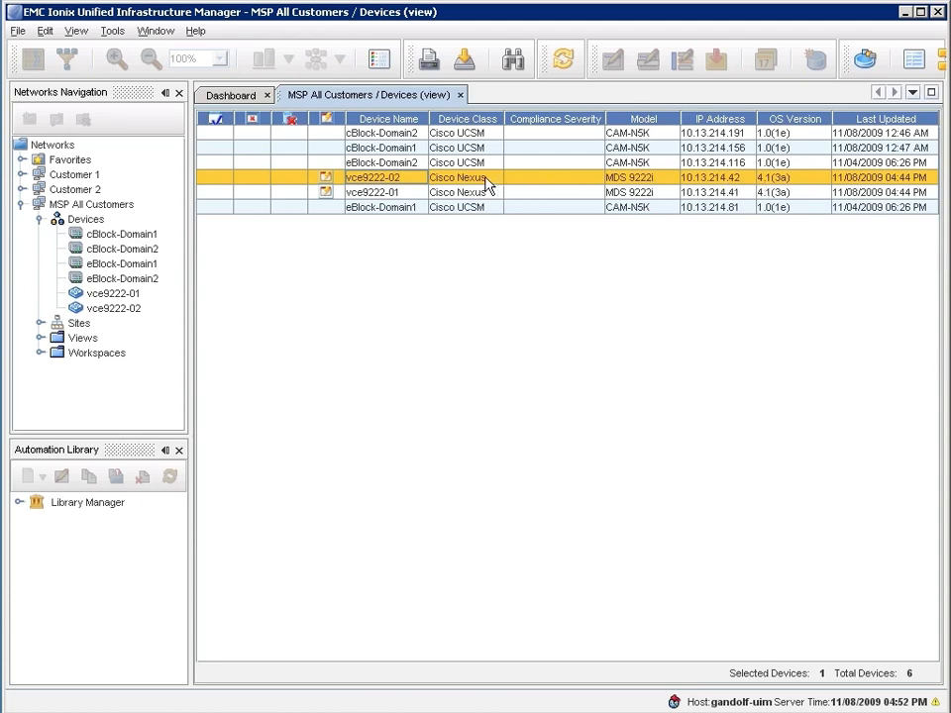
{"action": "mouse_move", "coordinate": [467, 188]}
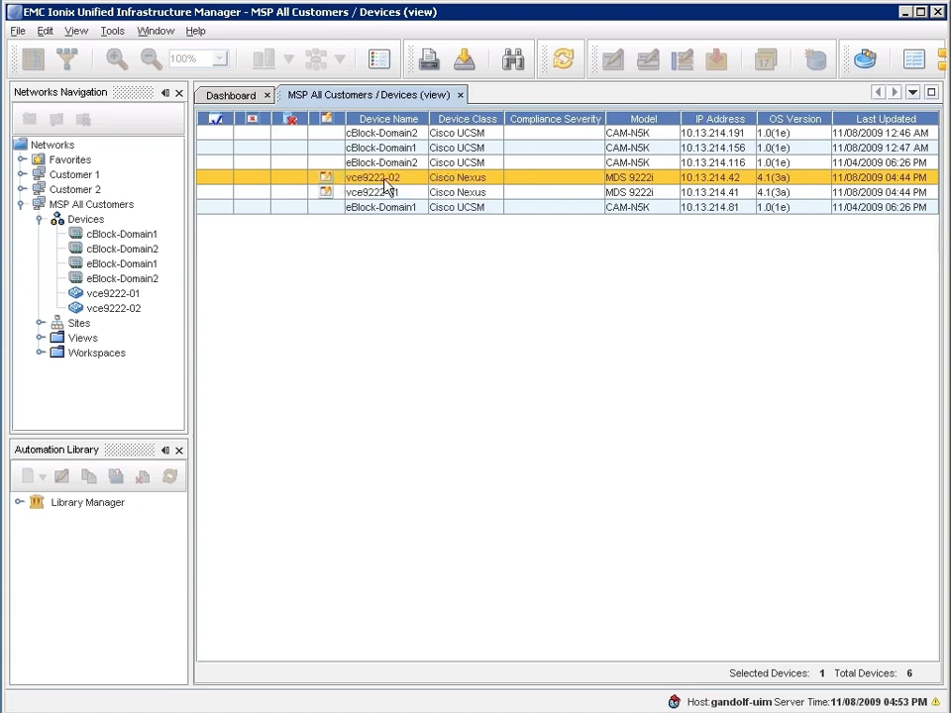
{"action": "right_click", "coordinate": [375, 177]}
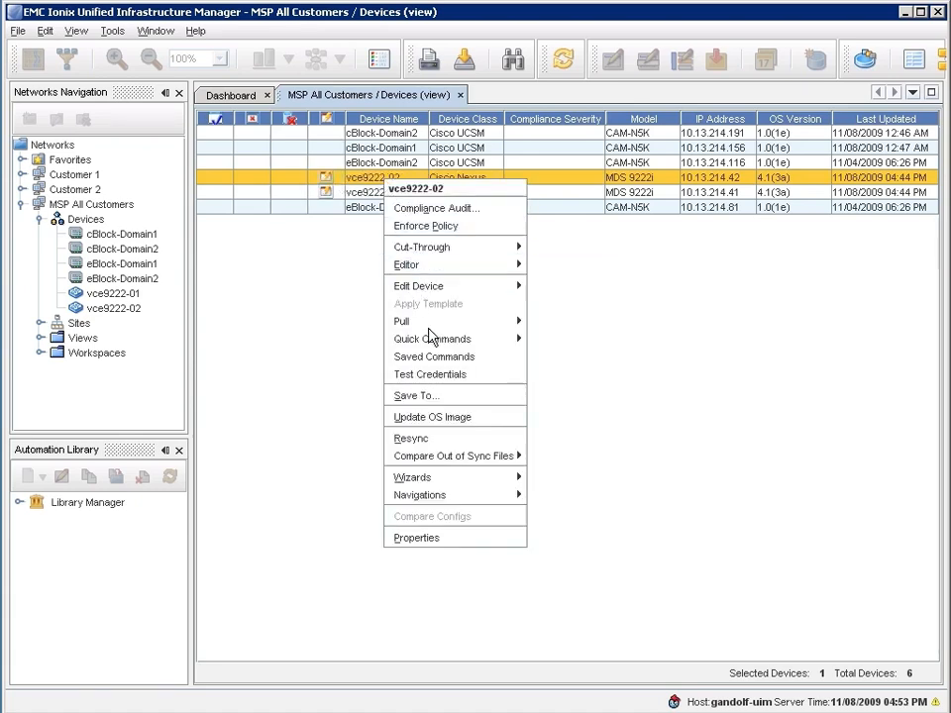
{"action": "mouse_move", "coordinate": [453, 456]}
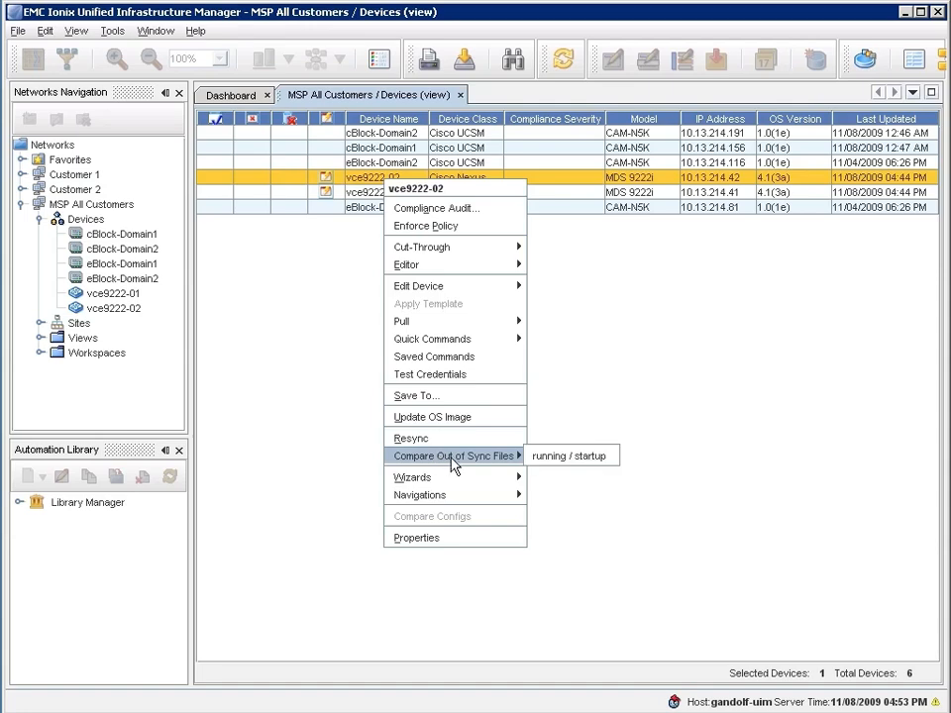
{"action": "left_click", "coordinate": [567, 456]}
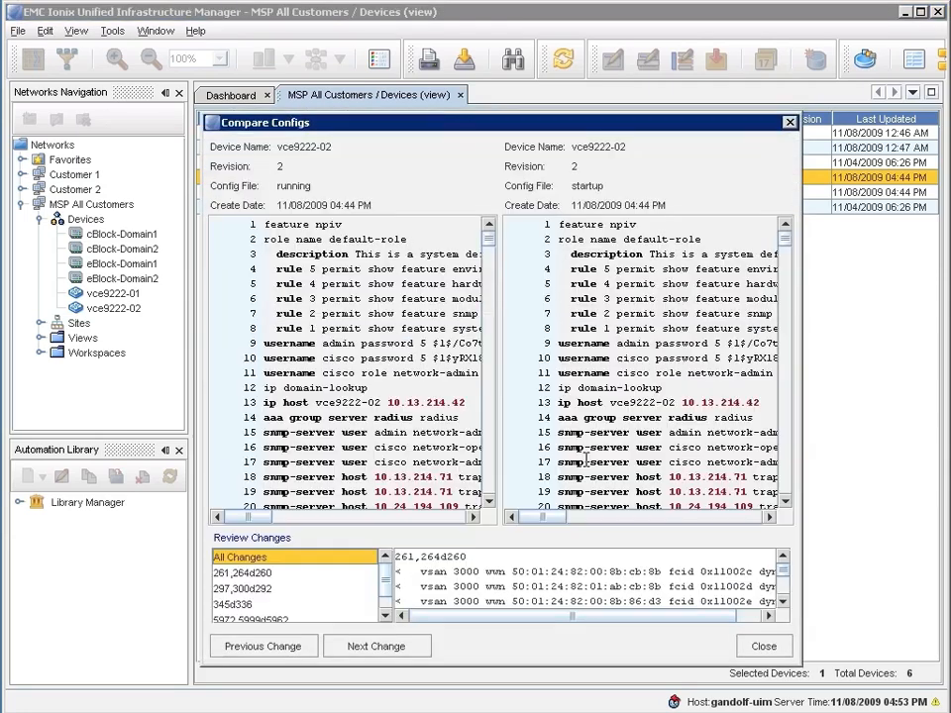
{"action": "left_click", "coordinate": [376, 646]}
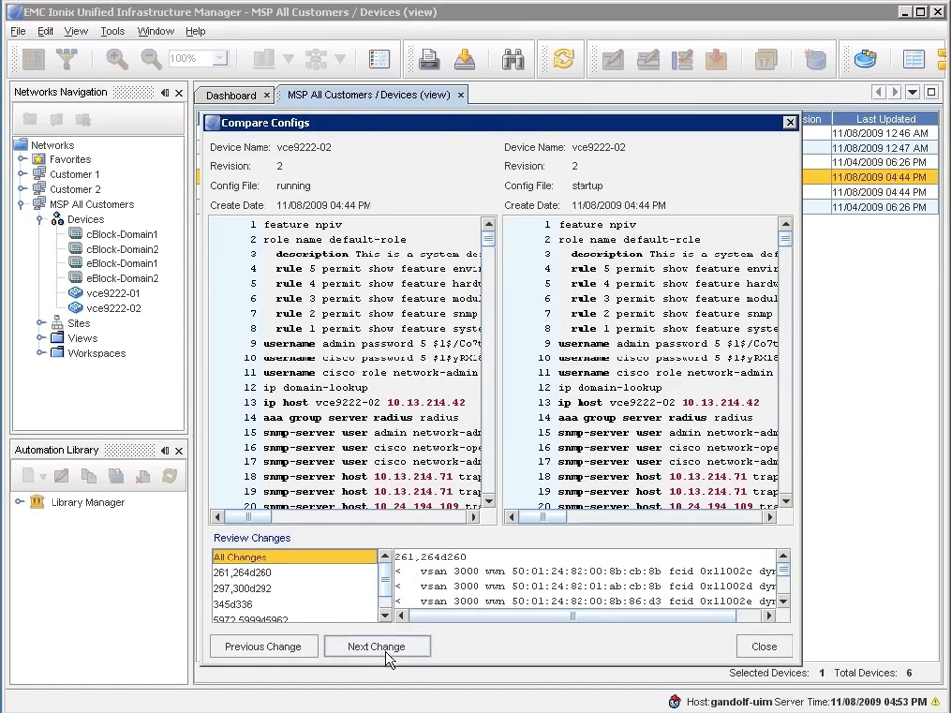
{"action": "left_click", "coordinate": [376, 646]}
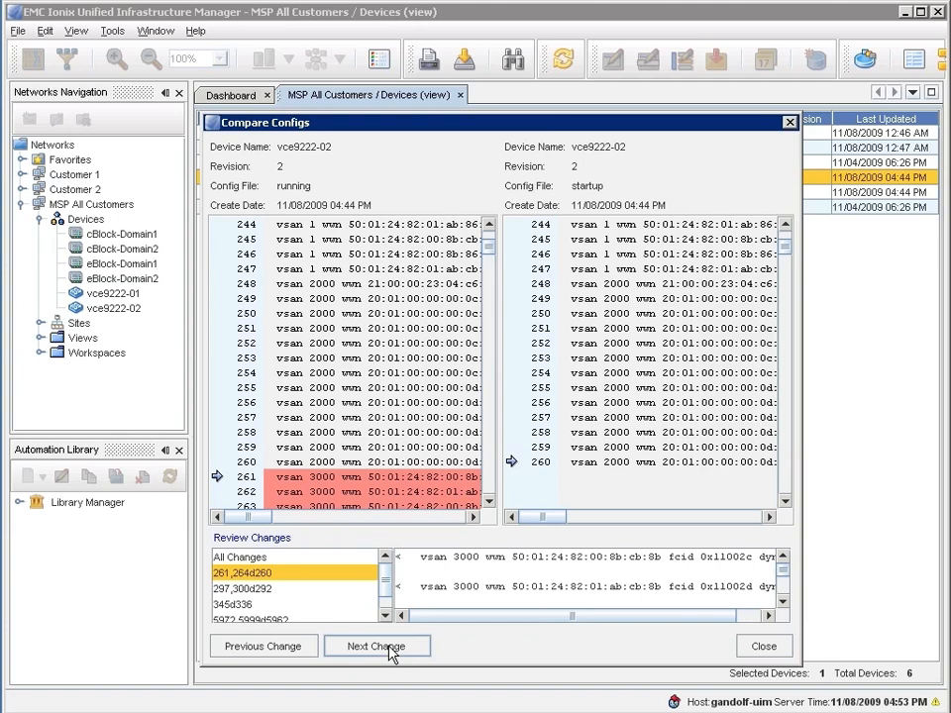
{"action": "left_click", "coordinate": [376, 646]}
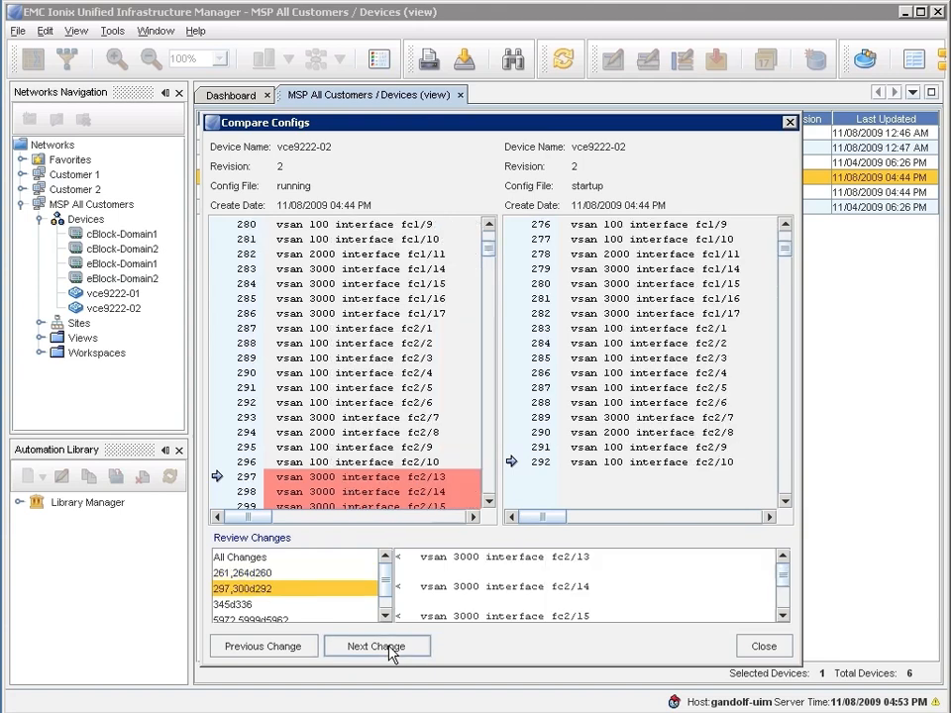
{"action": "left_click", "coordinate": [377, 646]}
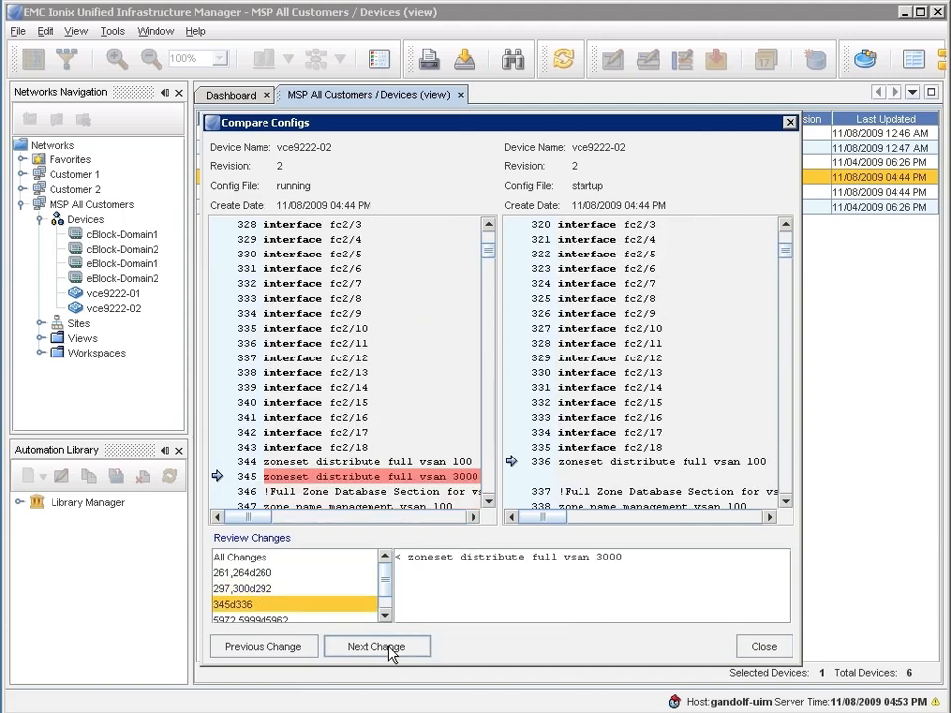
{"action": "left_click", "coordinate": [377, 646]}
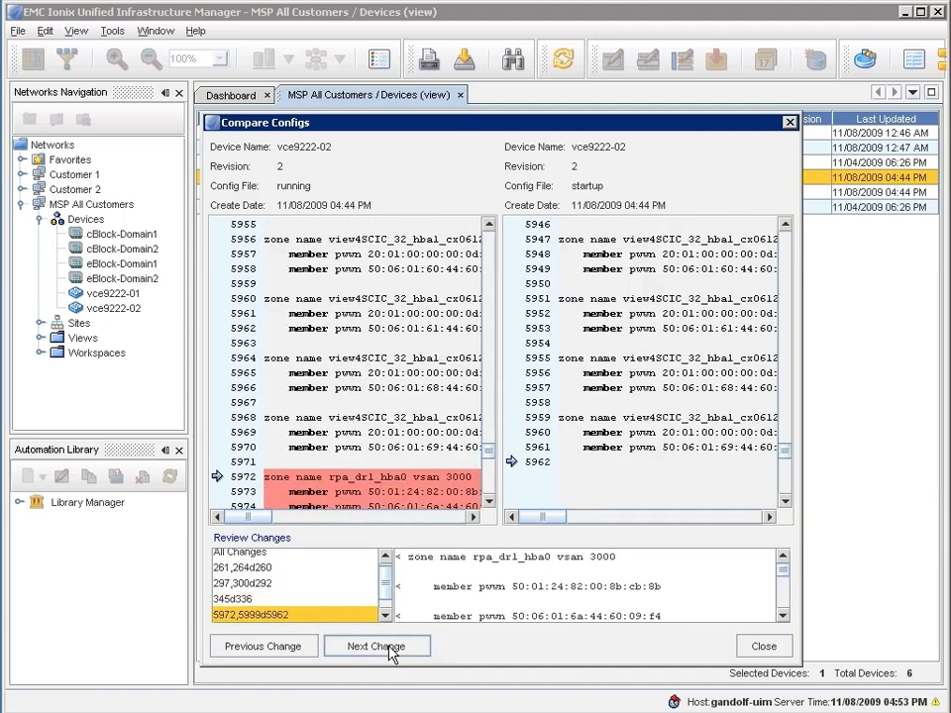
{"action": "left_click", "coordinate": [377, 646]}
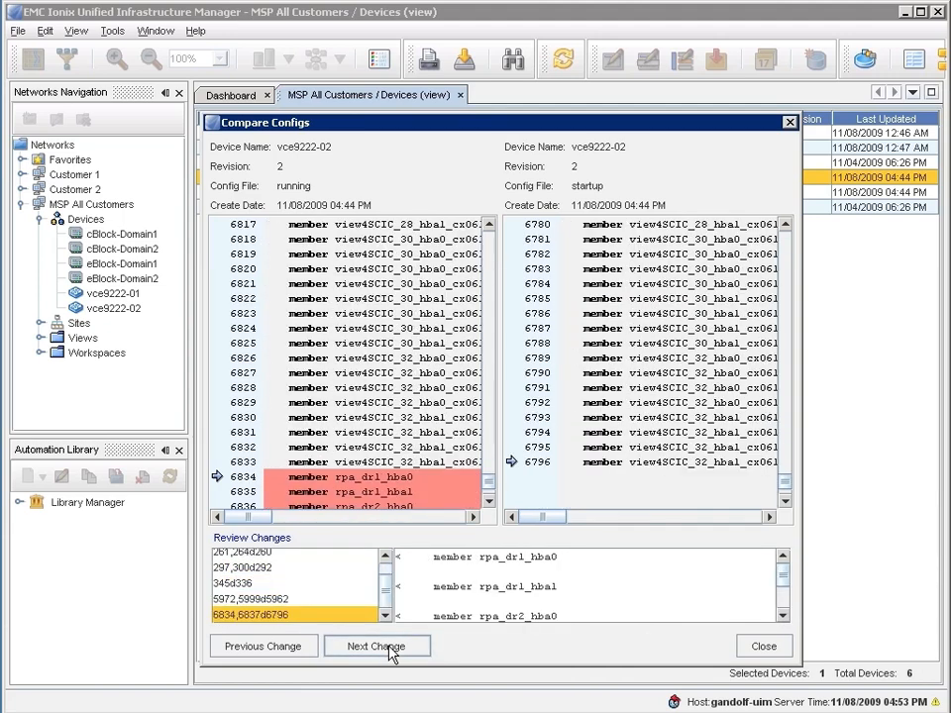
{"action": "left_click", "coordinate": [377, 646]}
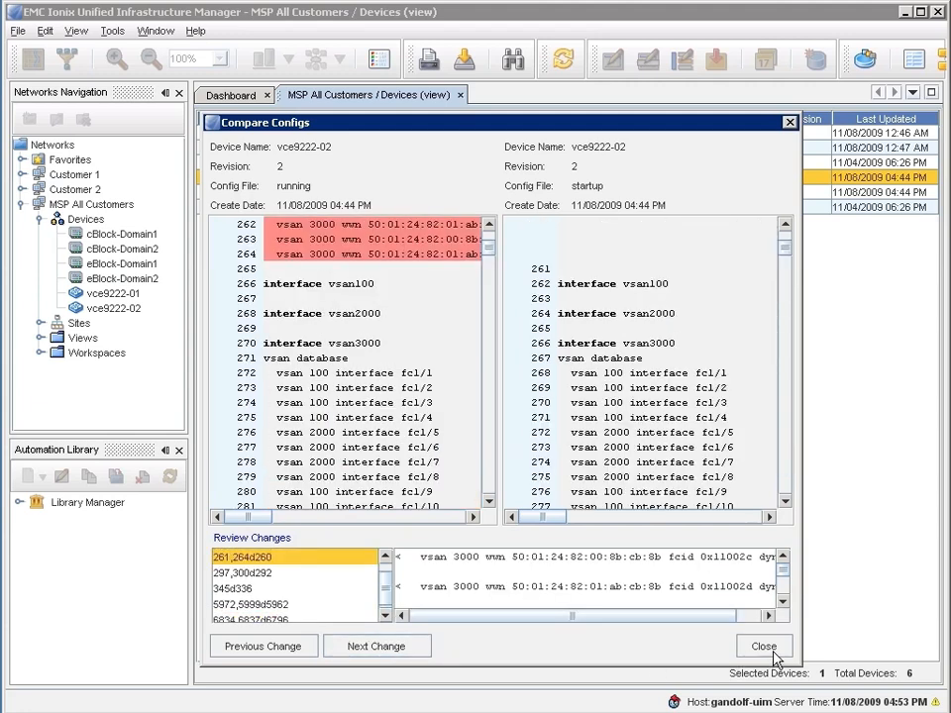
{"action": "left_click", "coordinate": [763, 646]}
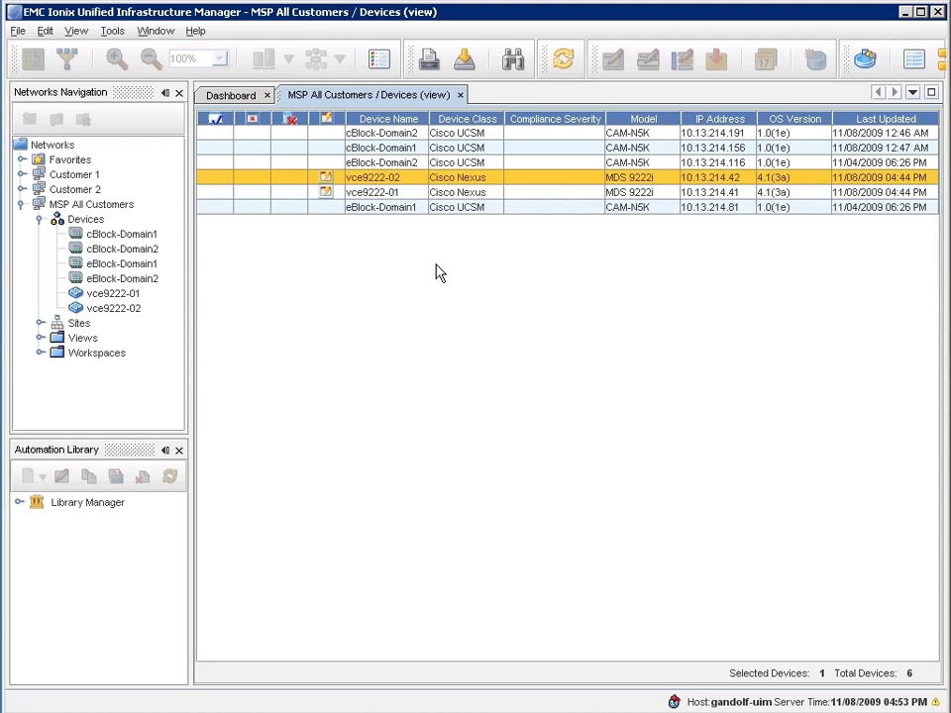
{"action": "mouse_move", "coordinate": [412, 208]}
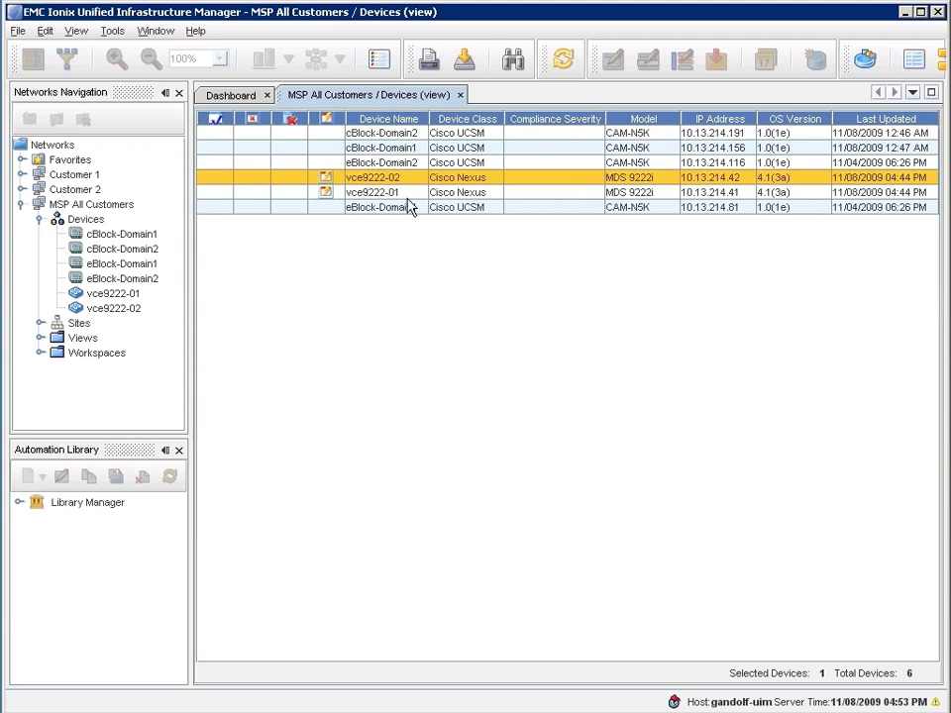
- Add vce9222-01 to the selection alongside vce9222-02 for the resync
{"action": "left_click", "coordinate": [372, 191]}
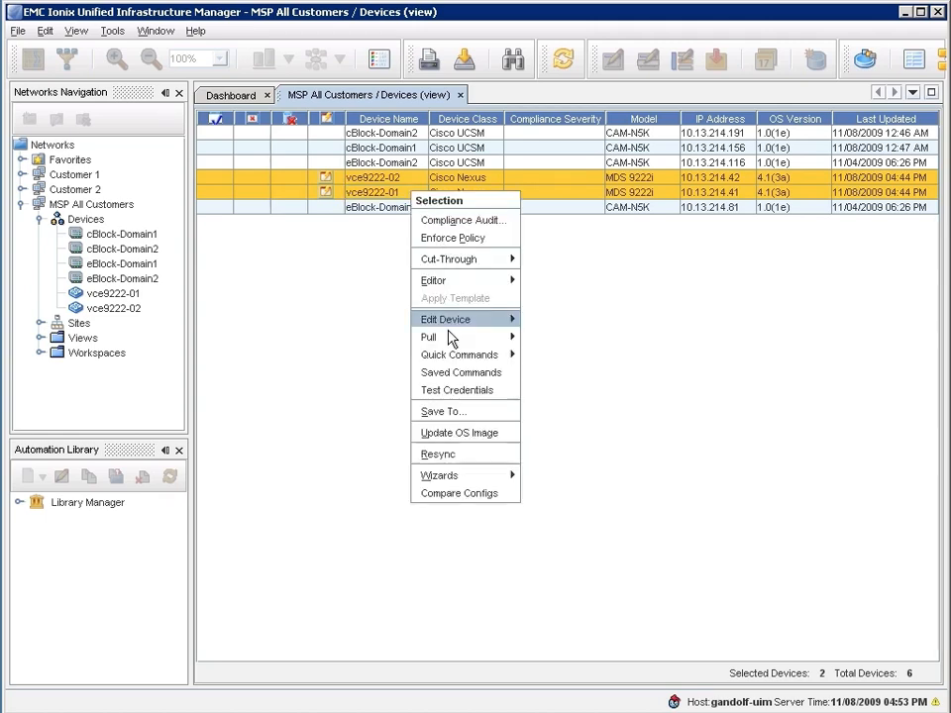
{"action": "mouse_move", "coordinate": [460, 371]}
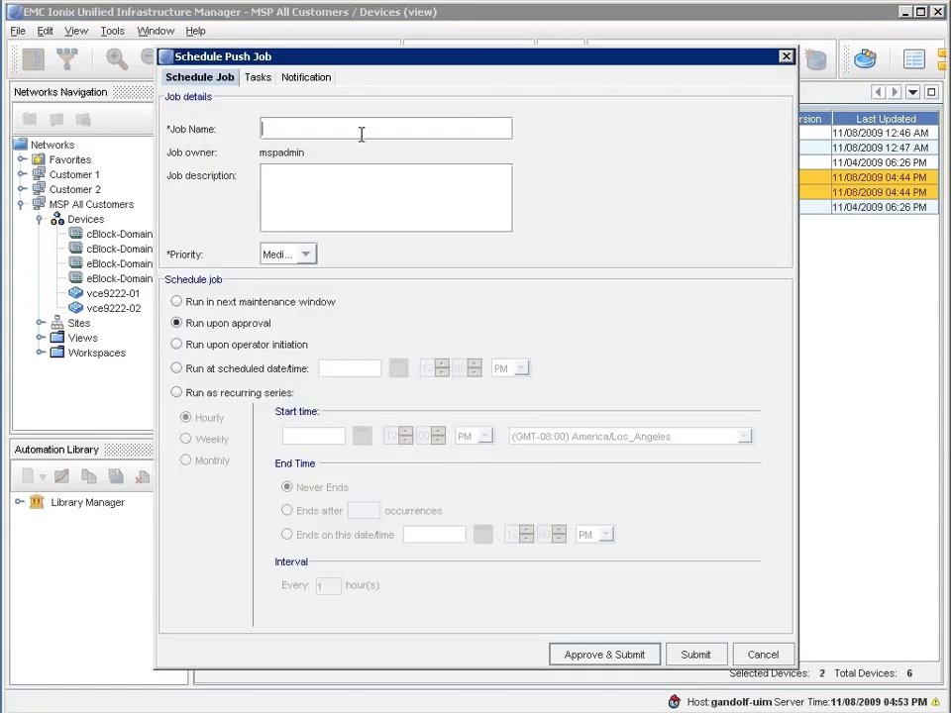
- Name the push job 'Resync run start' and approve and submit it
{"action": "type", "text": "Resync"}
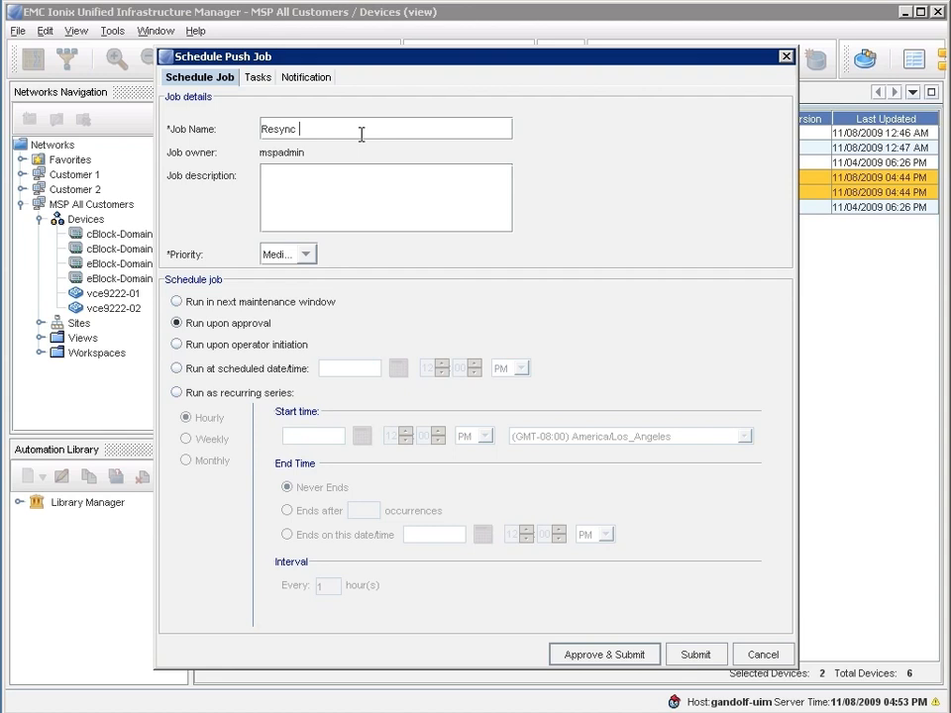
{"action": "type", "text": "run start"}
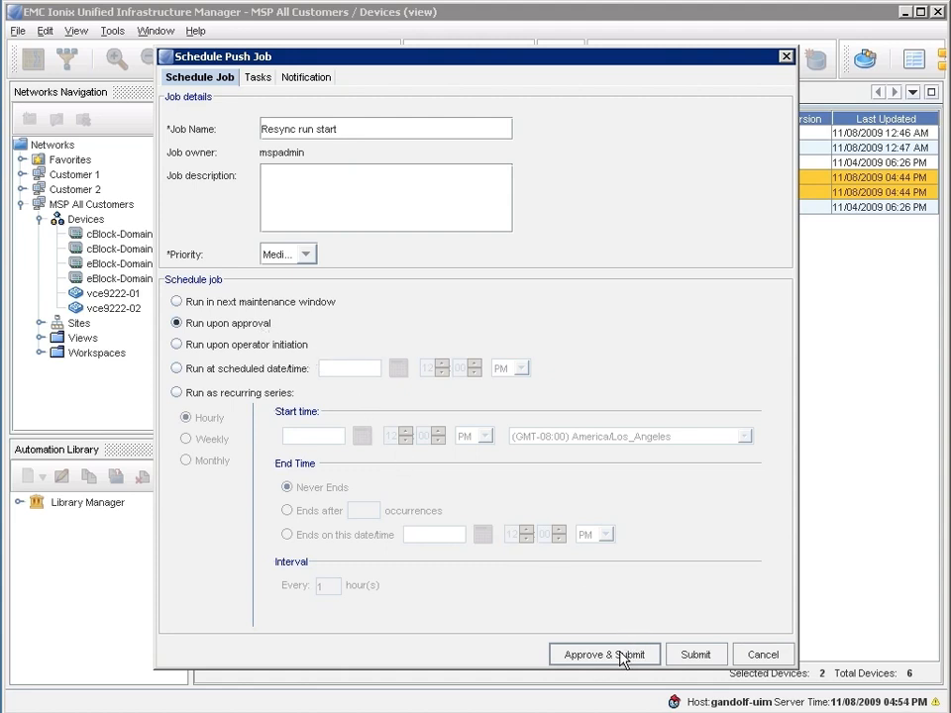
{"action": "left_click", "coordinate": [604, 654]}
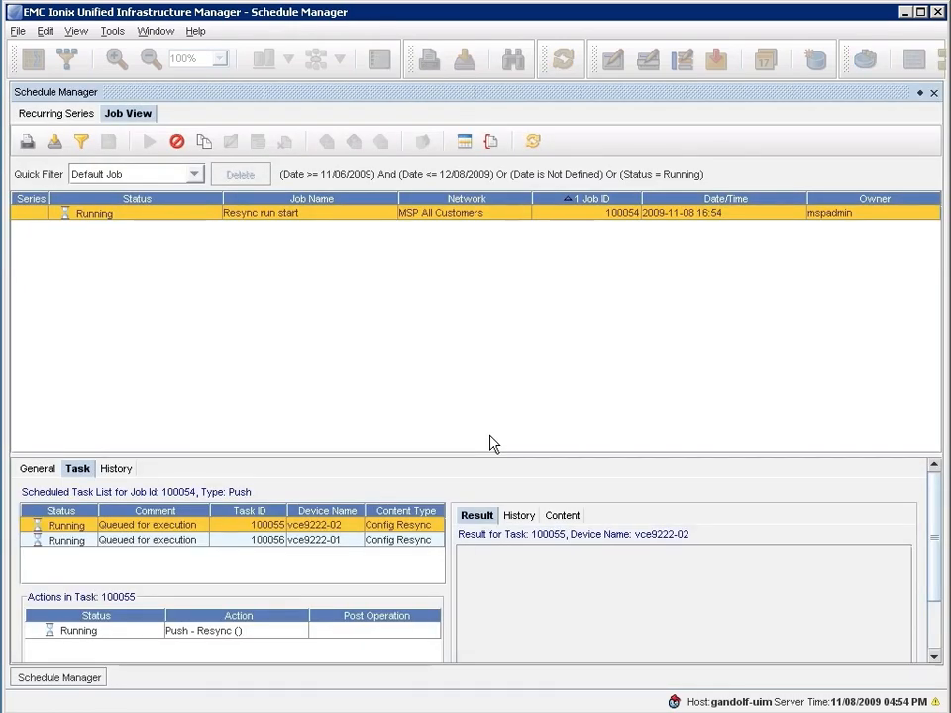
{"action": "mouse_move", "coordinate": [460, 344]}
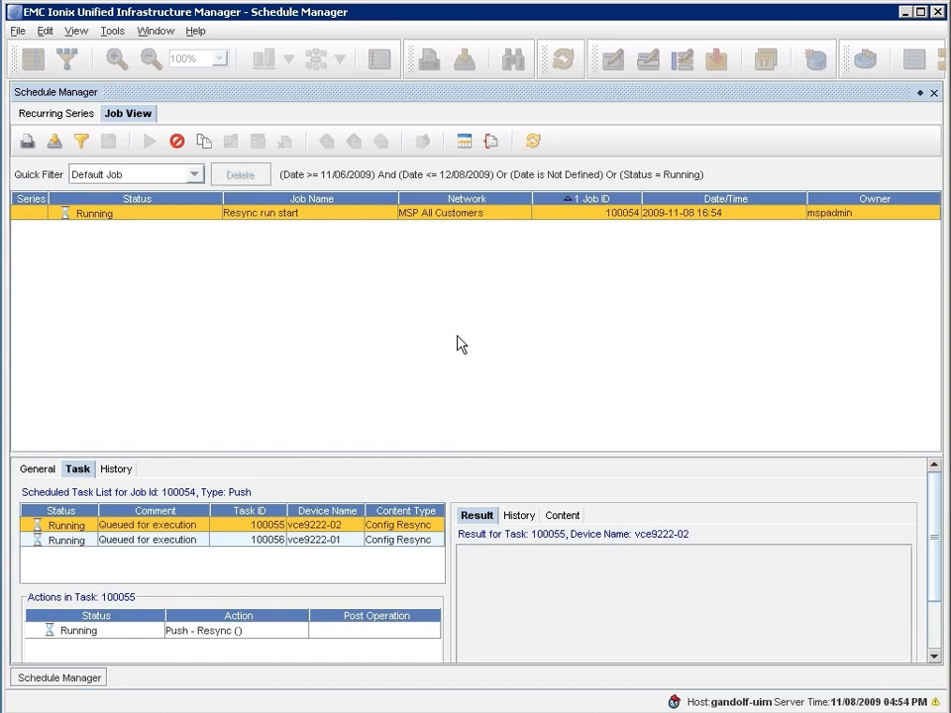
{"action": "mouse_move", "coordinate": [552, 348]}
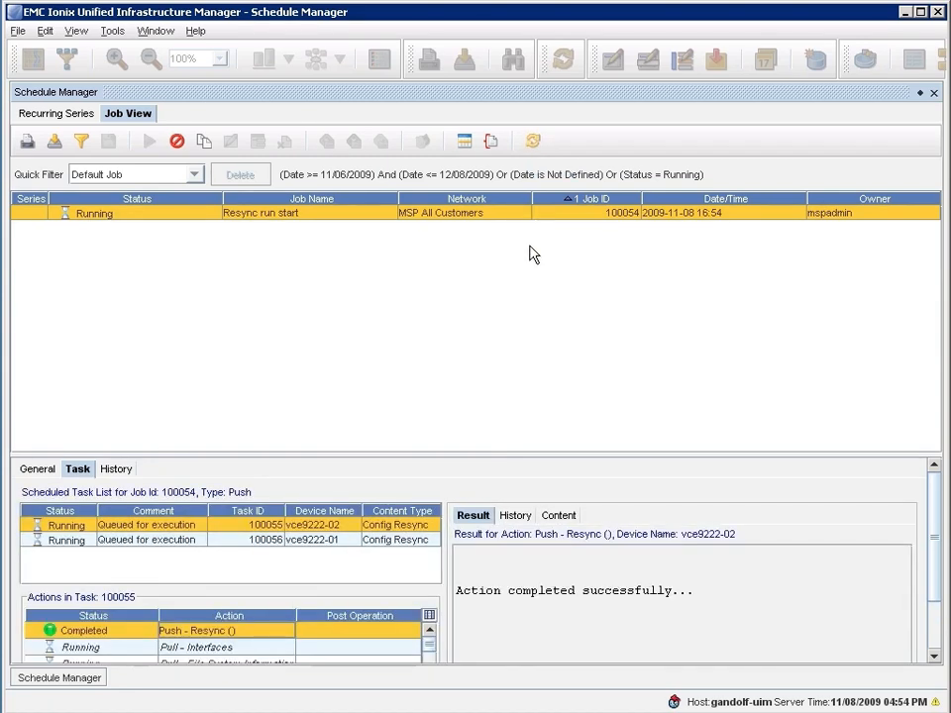
{"action": "mouse_move", "coordinate": [424, 585]}
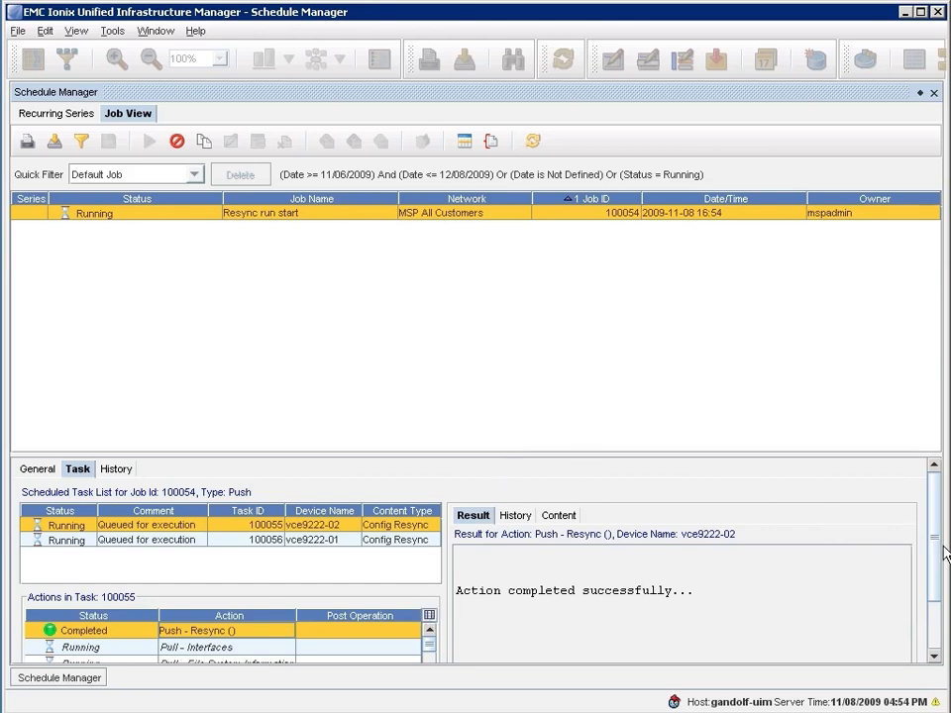
- Watch job 100054's Task tab until both device tasks report Completed
{"action": "scroll", "scroll_direction": "down", "scroll_amount": 3}
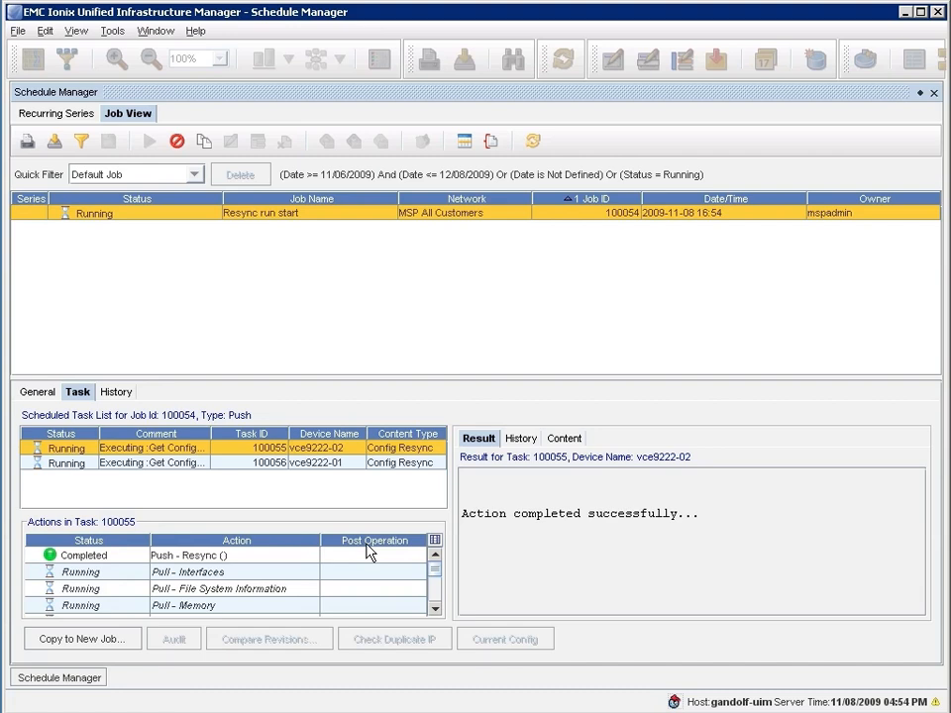
{"action": "mouse_move", "coordinate": [317, 496]}
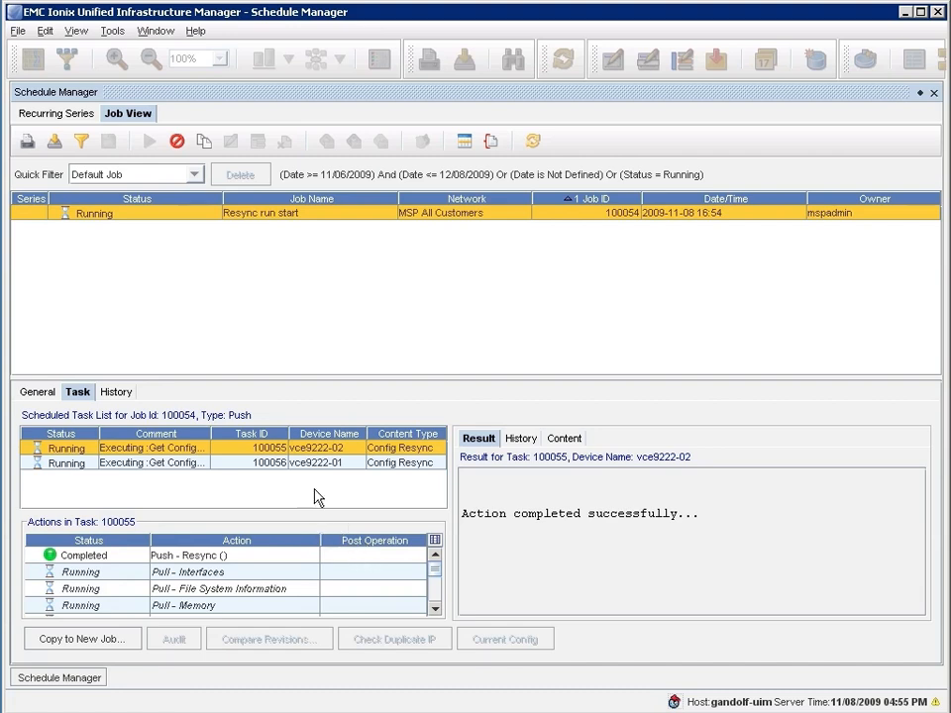
{"action": "mouse_move", "coordinate": [357, 467]}
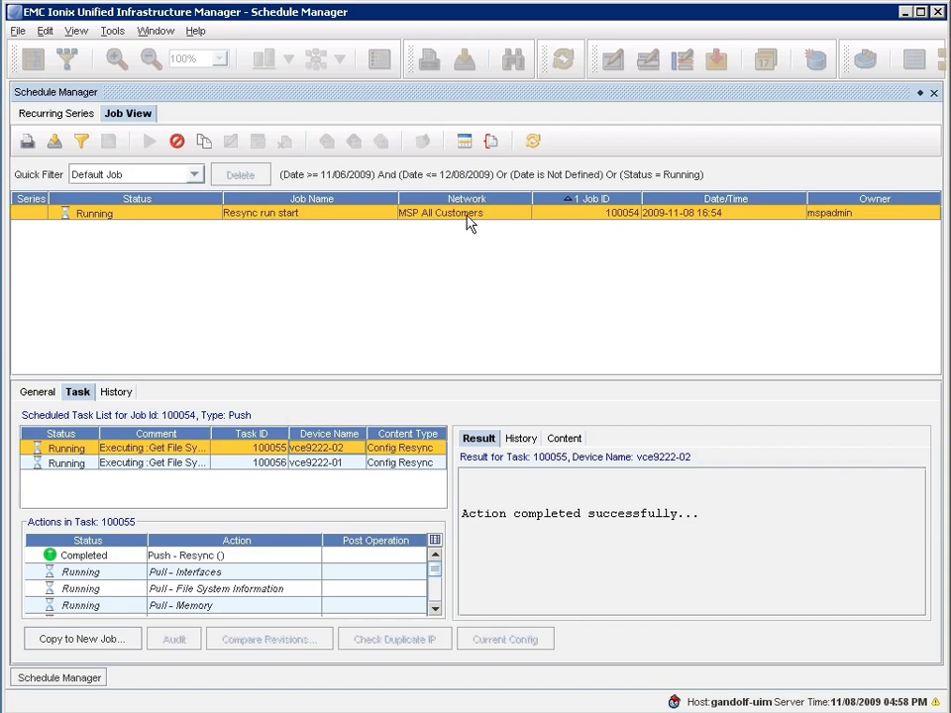
{"action": "left_click", "coordinate": [532, 141]}
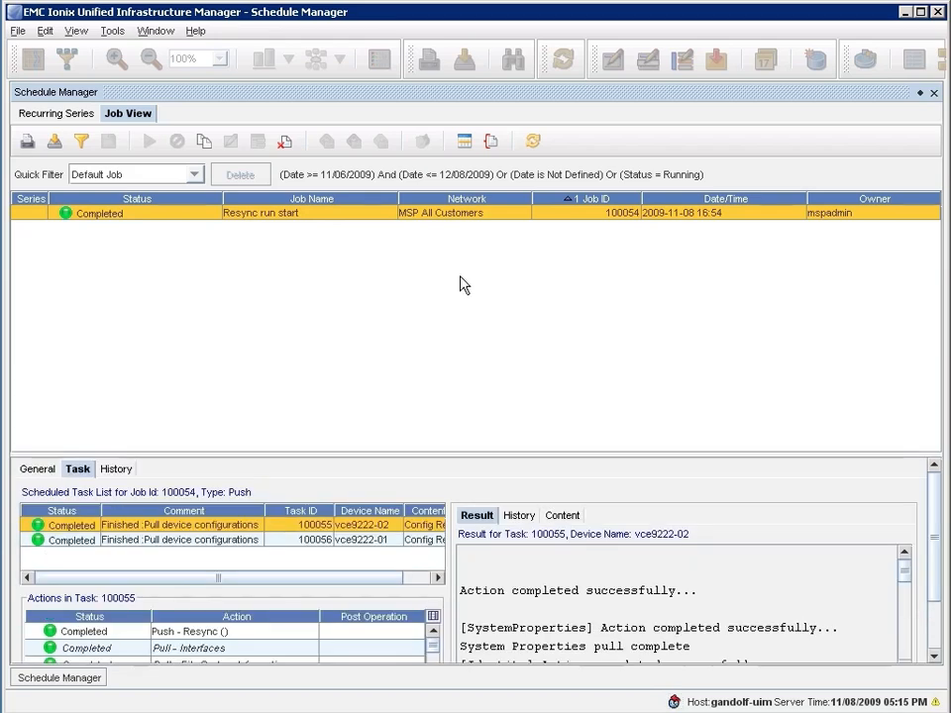
{"action": "mouse_move", "coordinate": [675, 238]}
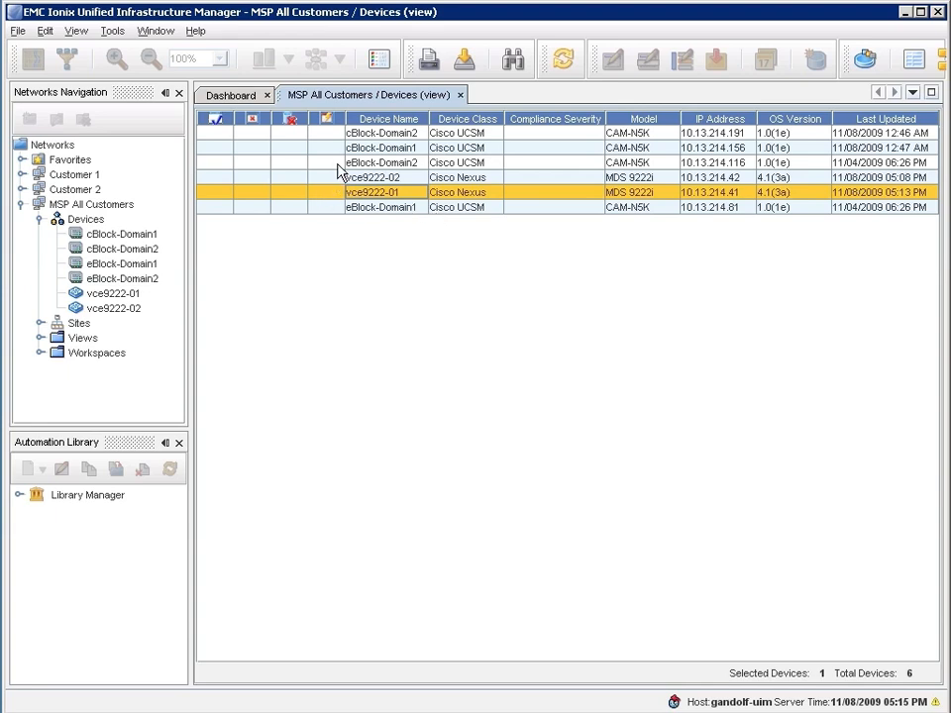
{"action": "mouse_move", "coordinate": [370, 188]}
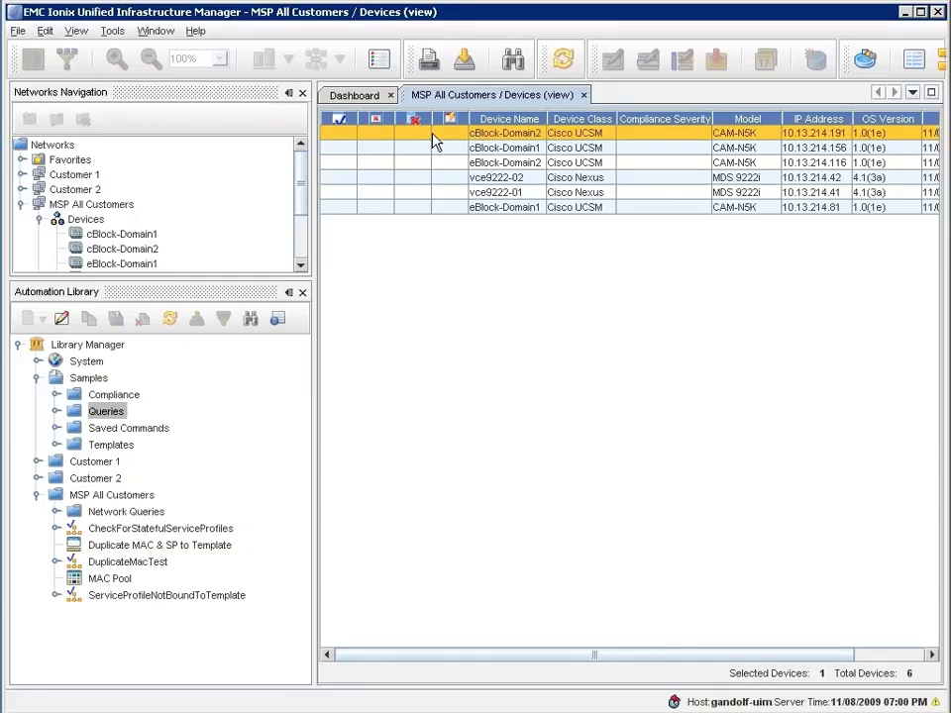
- List the service profiles contained in cBlock-Domain2 via its Navigations menu
{"action": "right_click", "coordinate": [505, 132]}
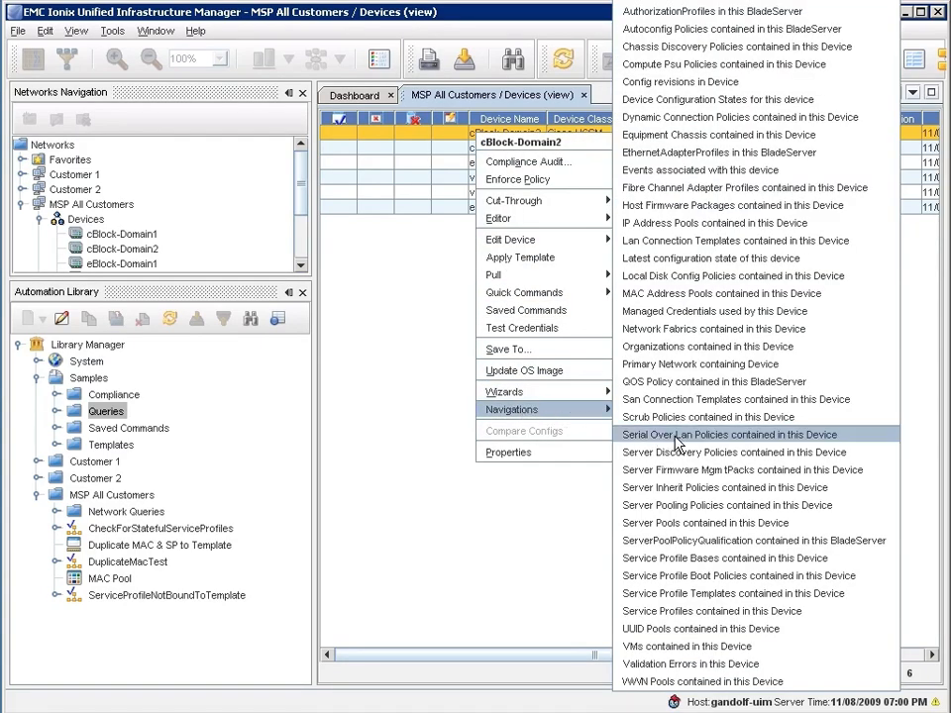
{"action": "mouse_move", "coordinate": [703, 593]}
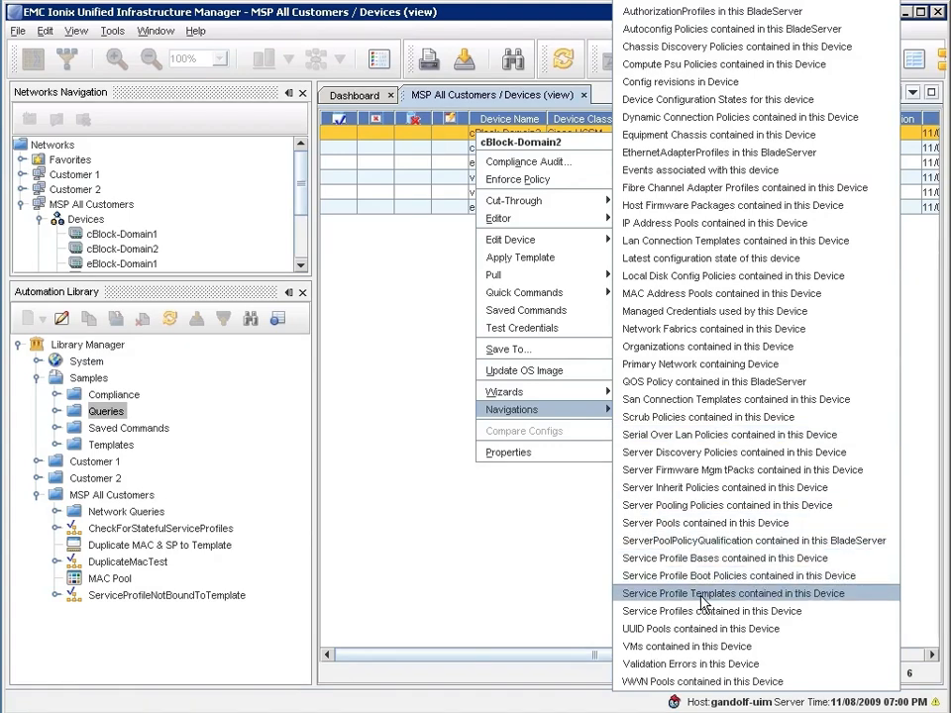
{"action": "mouse_move", "coordinate": [709, 611]}
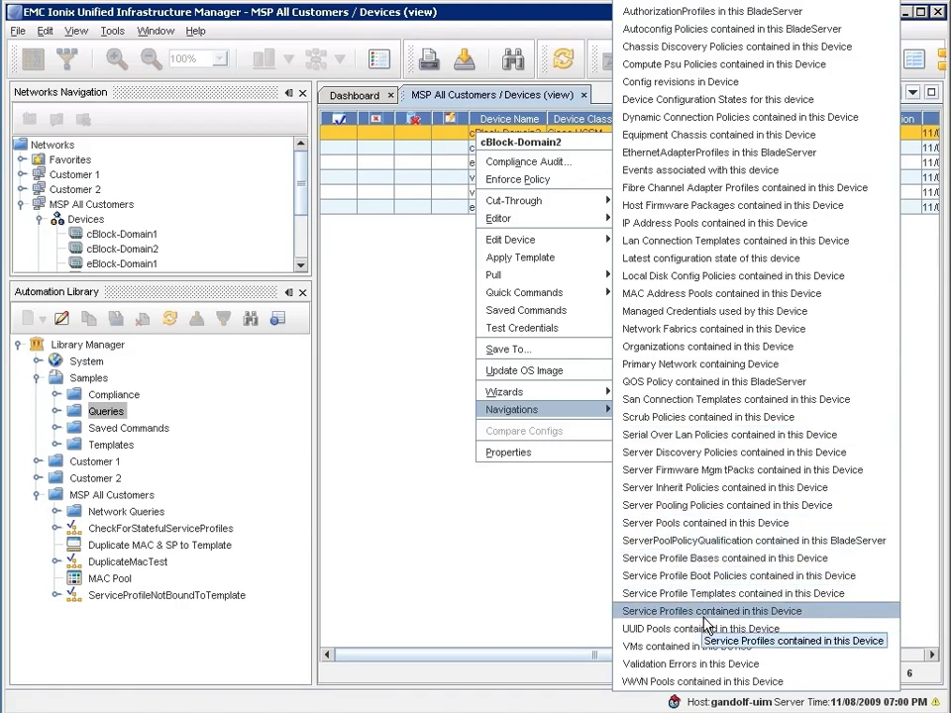
{"action": "left_click", "coordinate": [711, 610]}
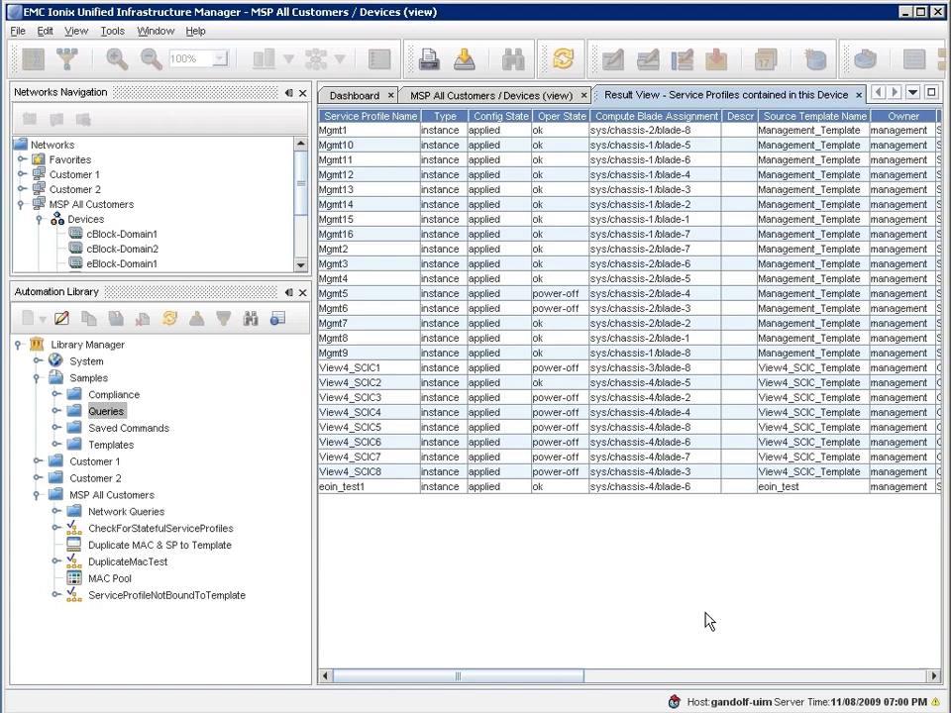
{"action": "mouse_move", "coordinate": [443, 158]}
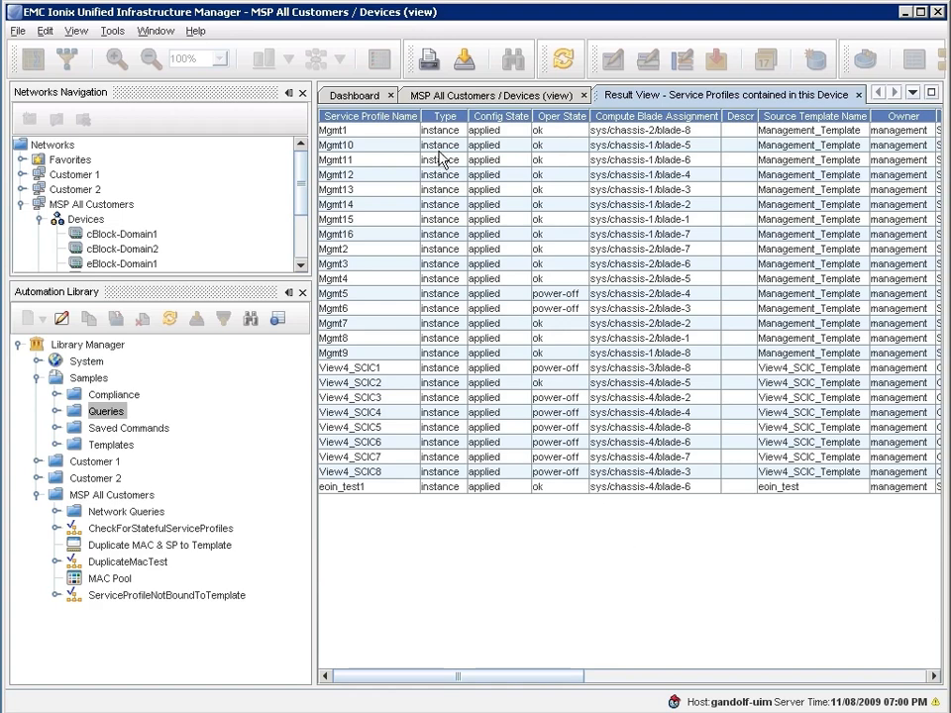
- List Mgmt10's vNICs, then eth0's Ethernet interfaces, and bring up actions for Management
{"action": "right_click", "coordinate": [366, 145]}
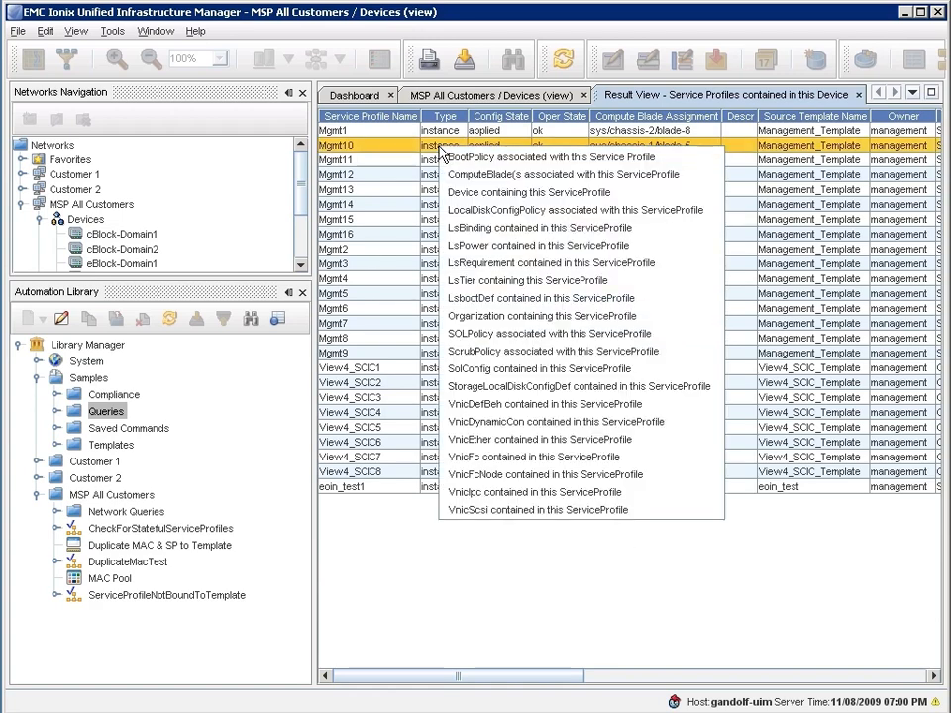
{"action": "mouse_move", "coordinate": [552, 156]}
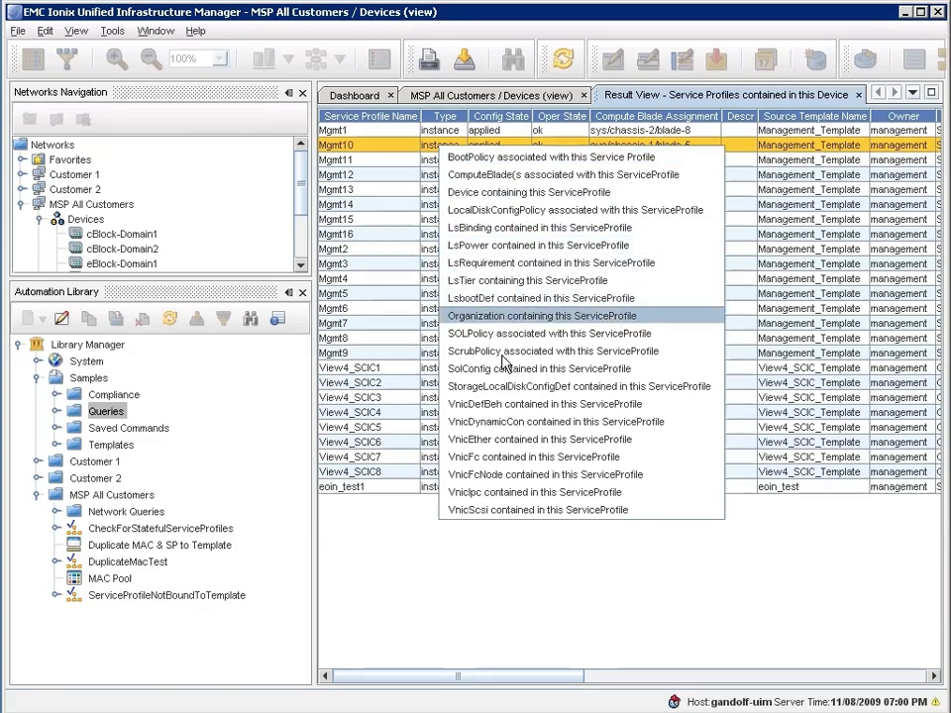
{"action": "left_click", "coordinate": [539, 439]}
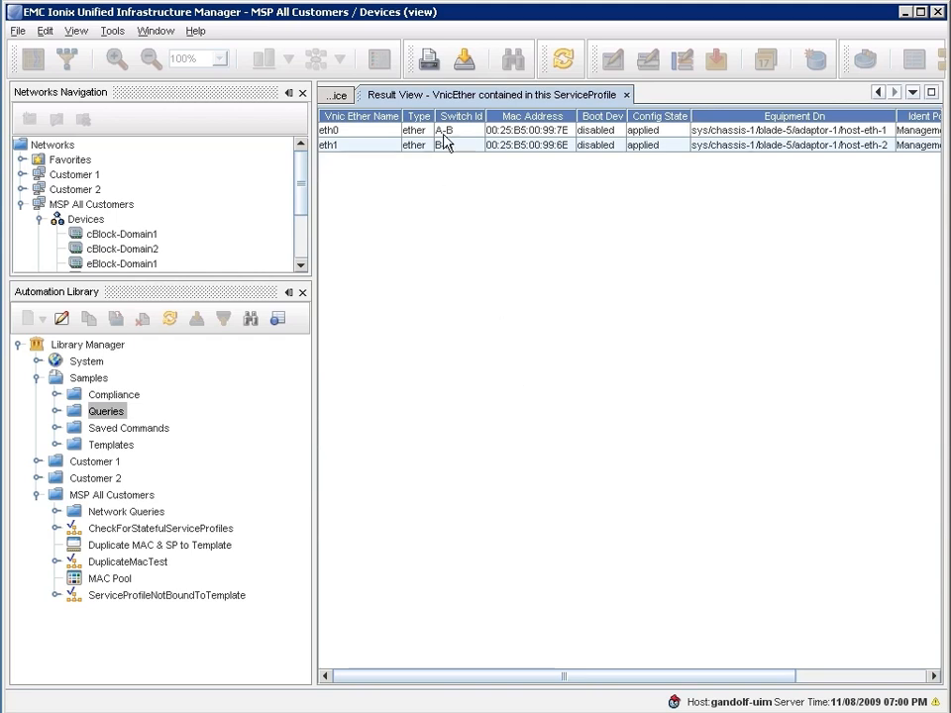
{"action": "right_click", "coordinate": [446, 129]}
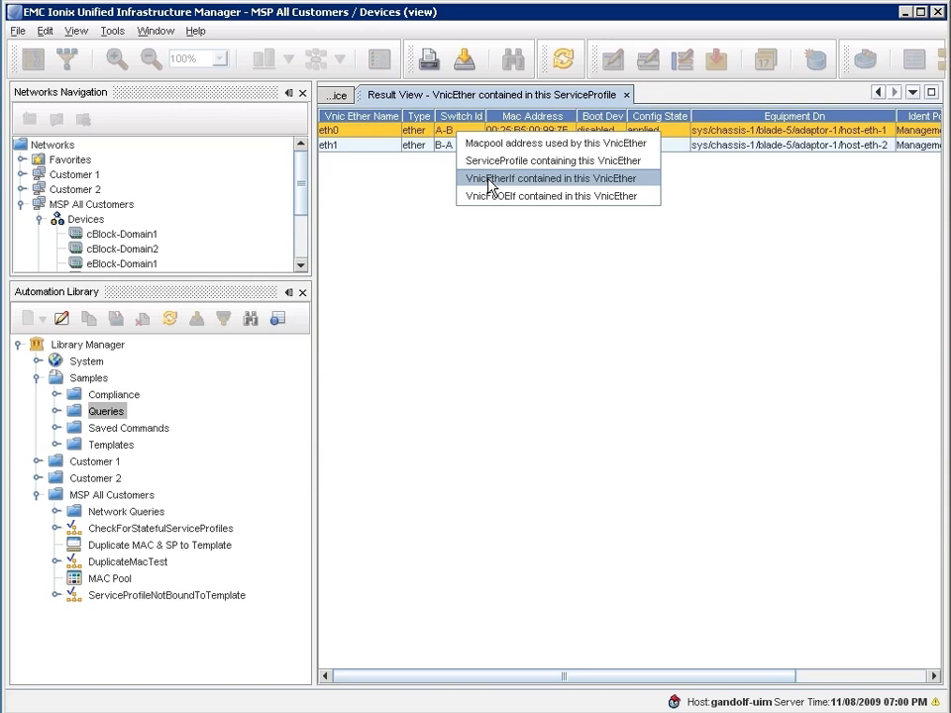
{"action": "left_click", "coordinate": [551, 177]}
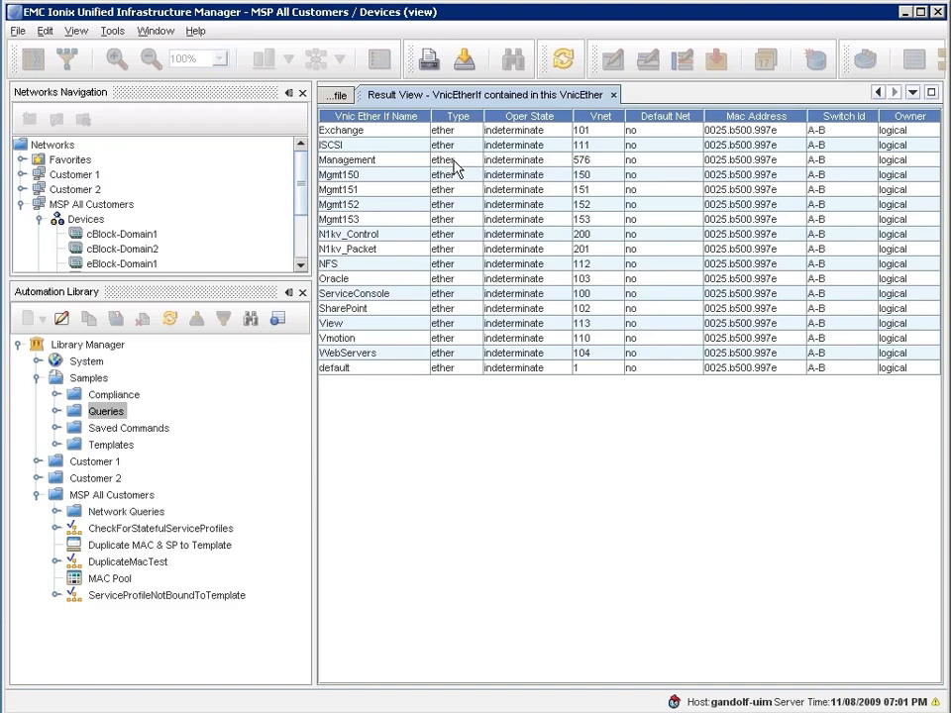
{"action": "right_click", "coordinate": [347, 160]}
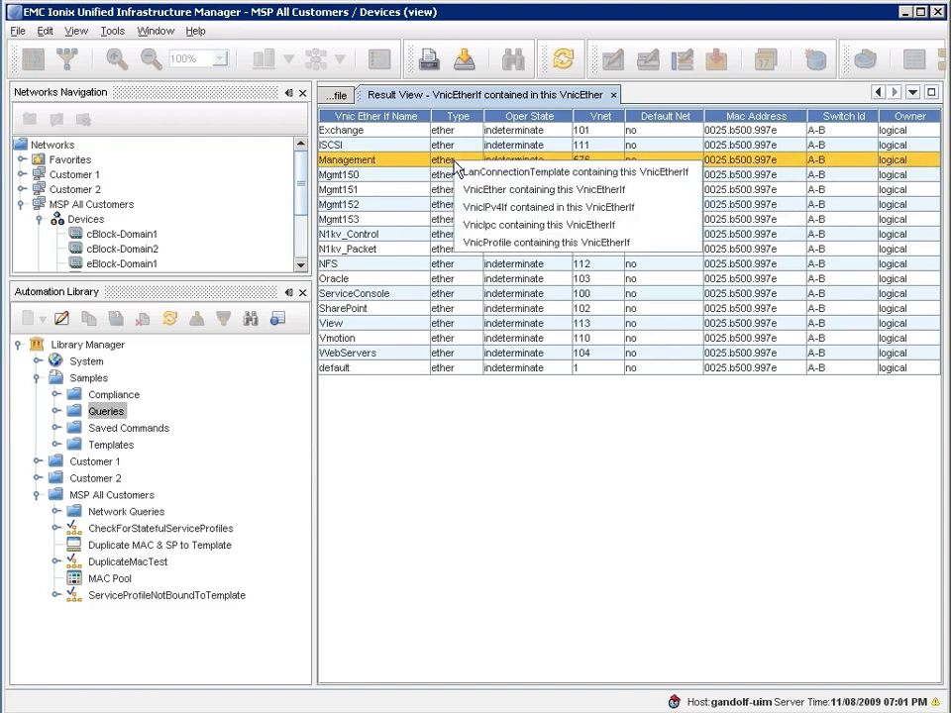
{"action": "mouse_move", "coordinate": [573, 171]}
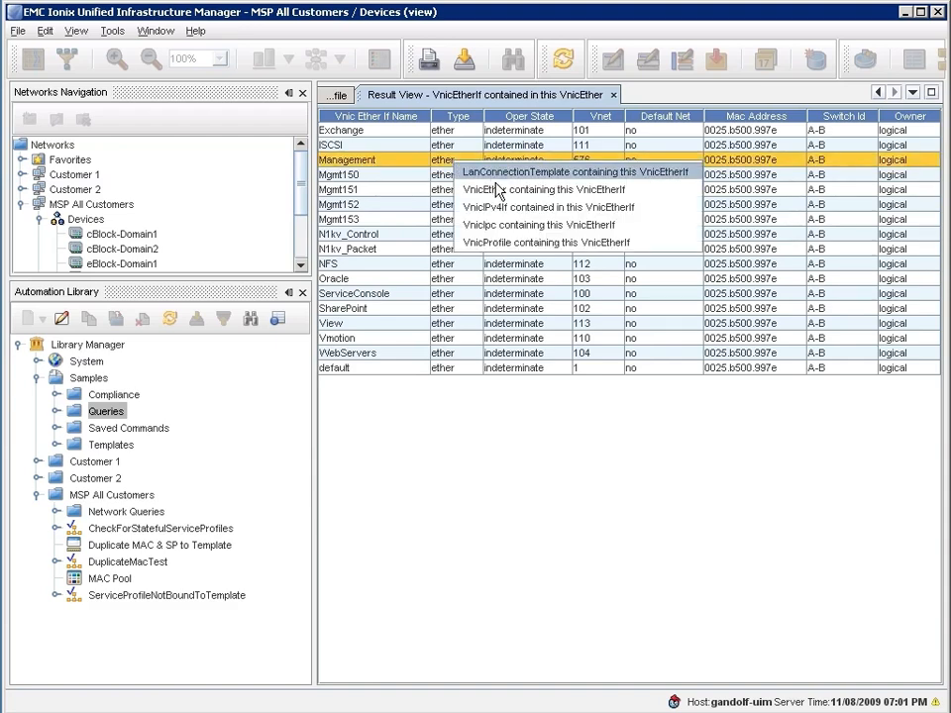
{"action": "mouse_move", "coordinate": [525, 207]}
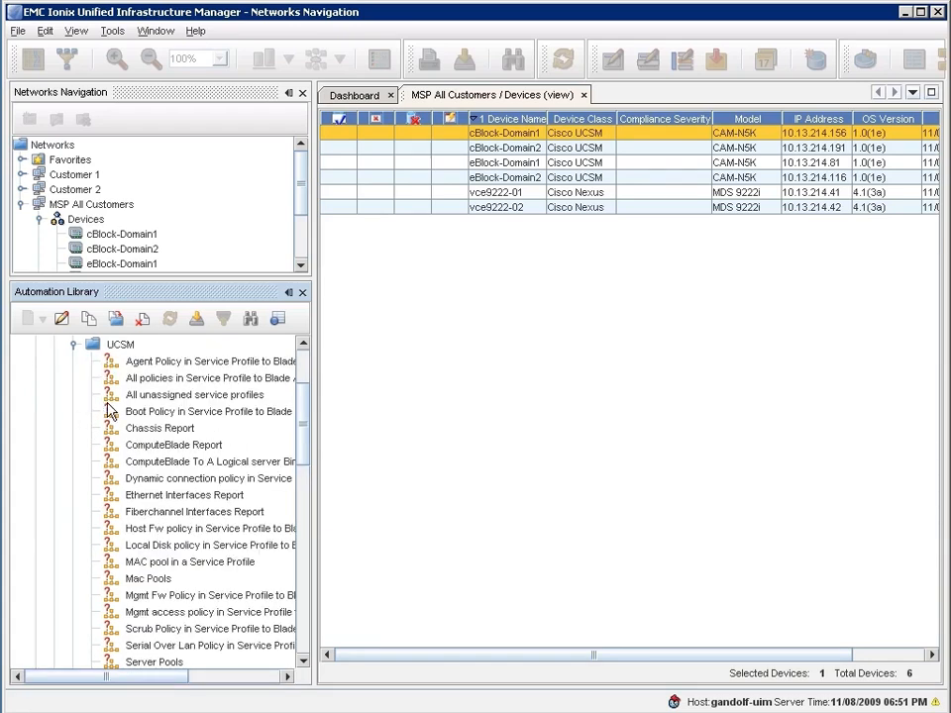
{"action": "mouse_move", "coordinate": [194, 406]}
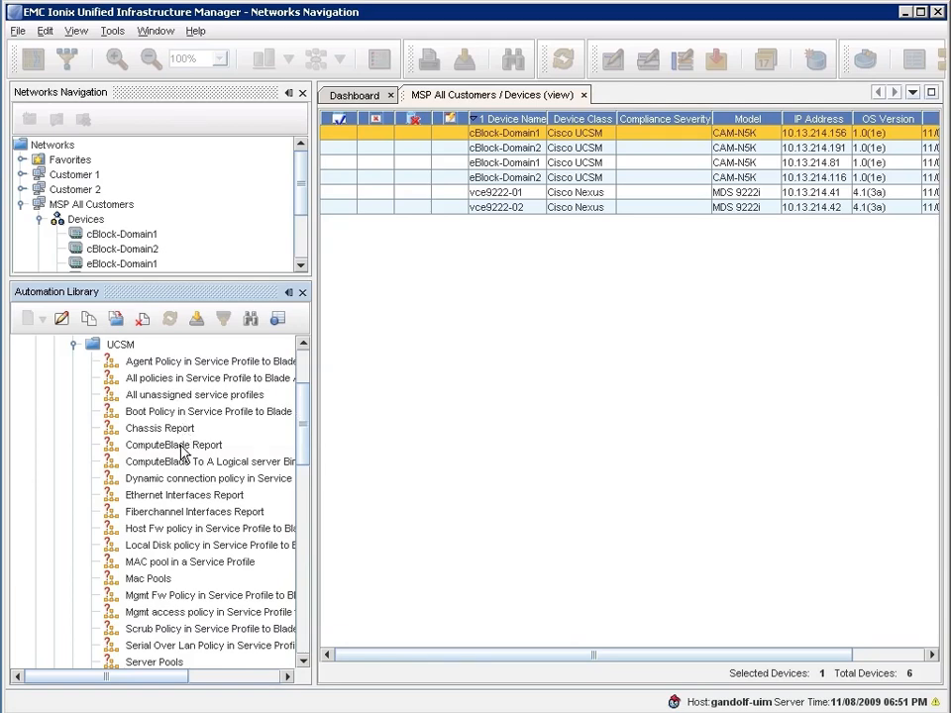
{"action": "mouse_move", "coordinate": [181, 462]}
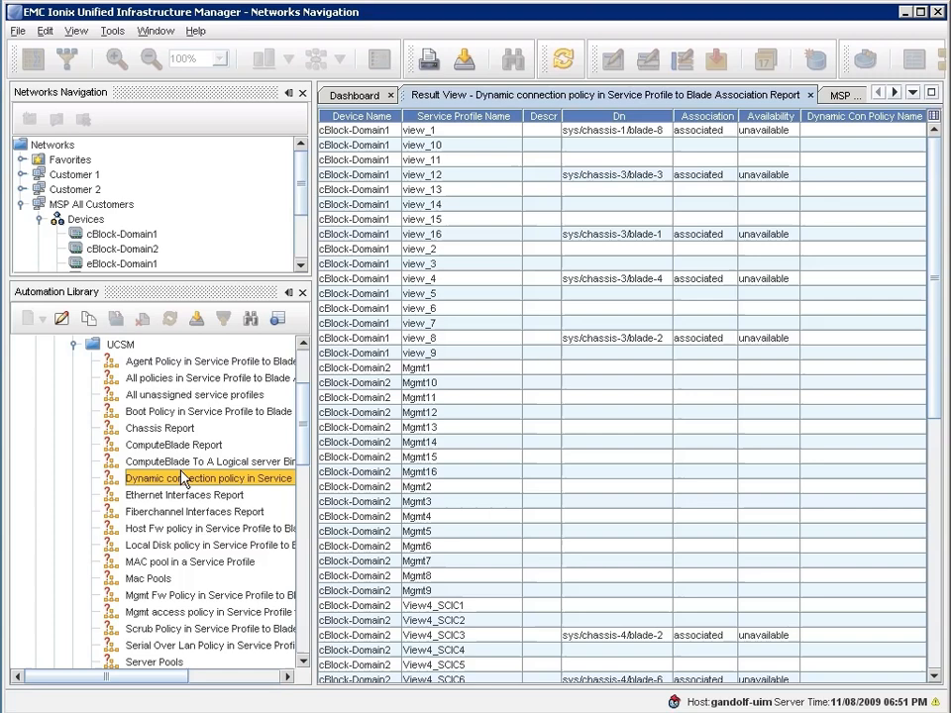
{"action": "mouse_move", "coordinate": [530, 305]}
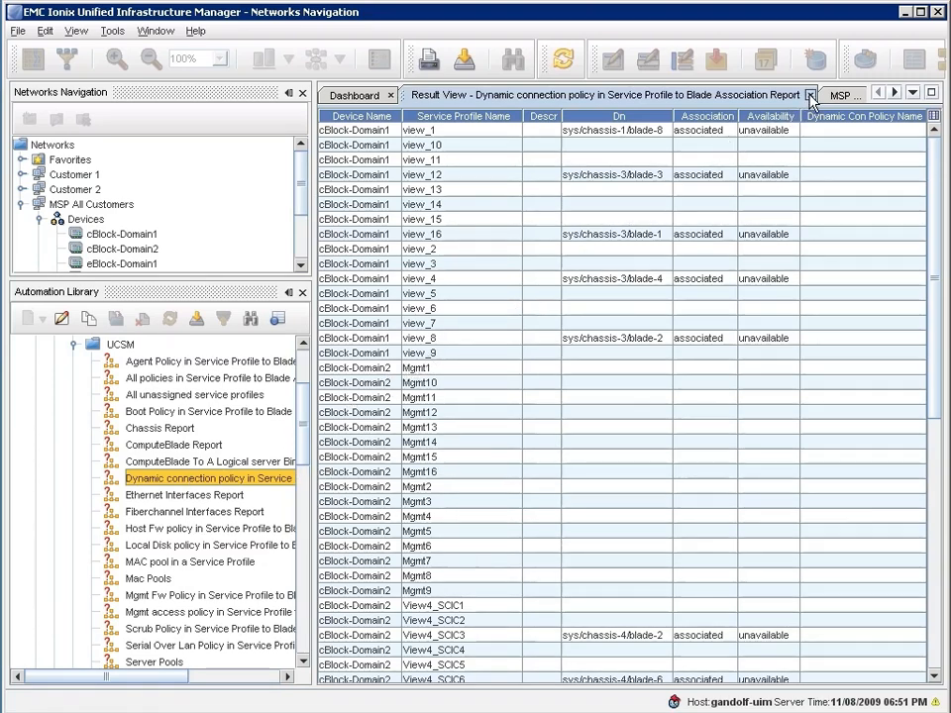
{"action": "left_click", "coordinate": [208, 462]}
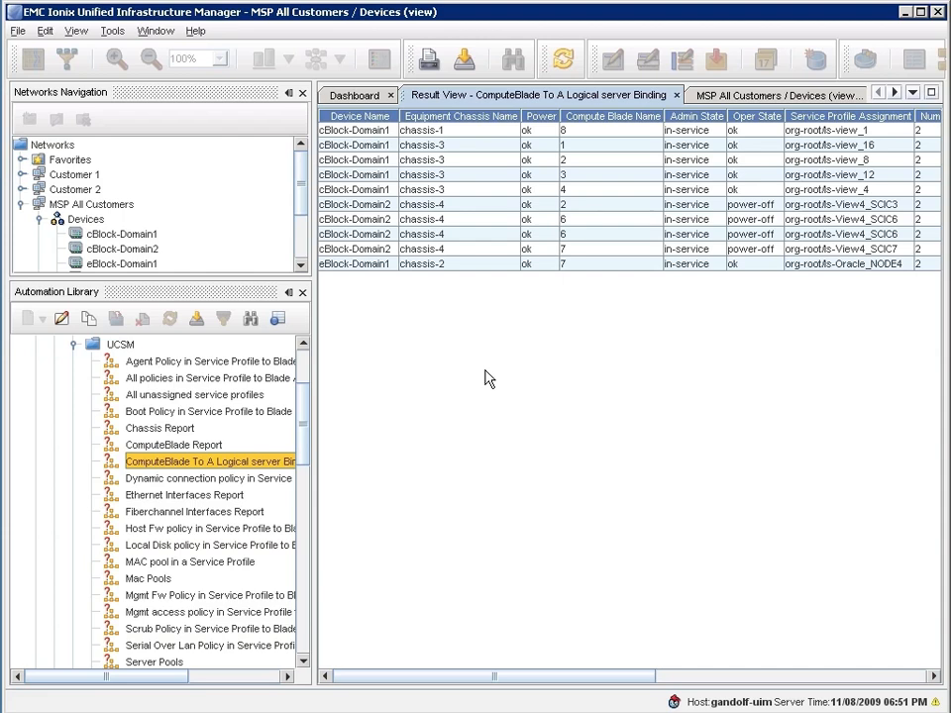
{"action": "mouse_move", "coordinate": [597, 231]}
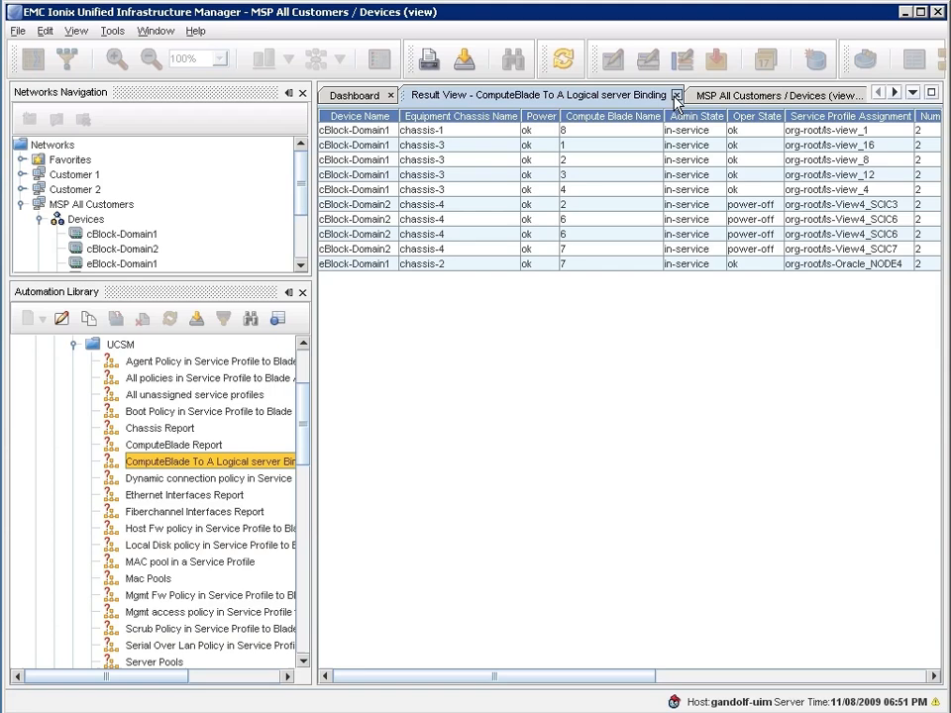
{"action": "left_click", "coordinate": [677, 95]}
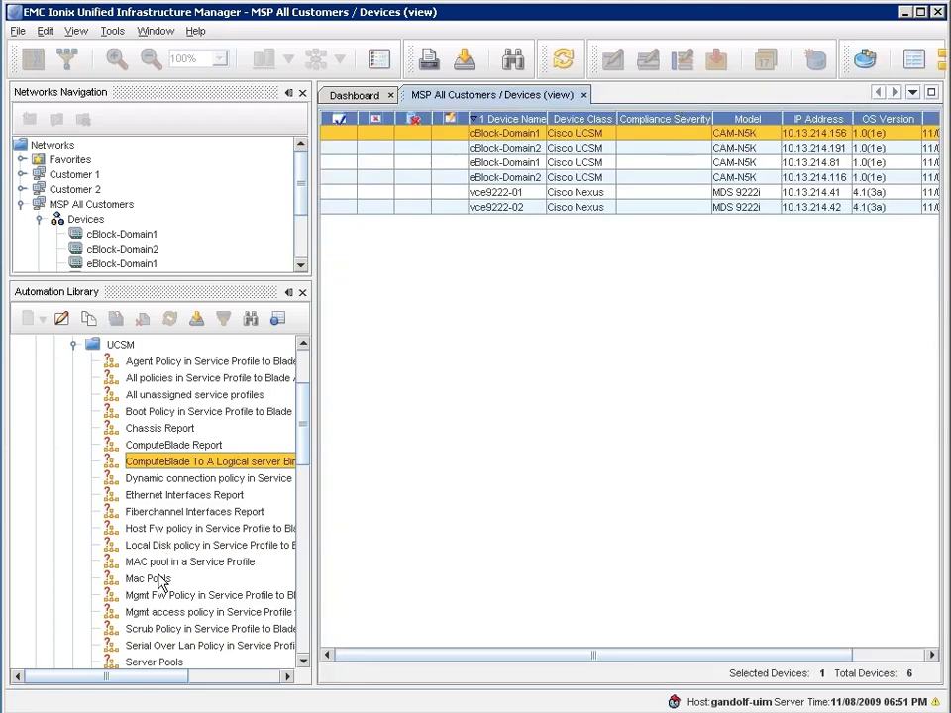
- Run and close the Mac Pools report, then run the Server Pools report
{"action": "double_click", "coordinate": [148, 577]}
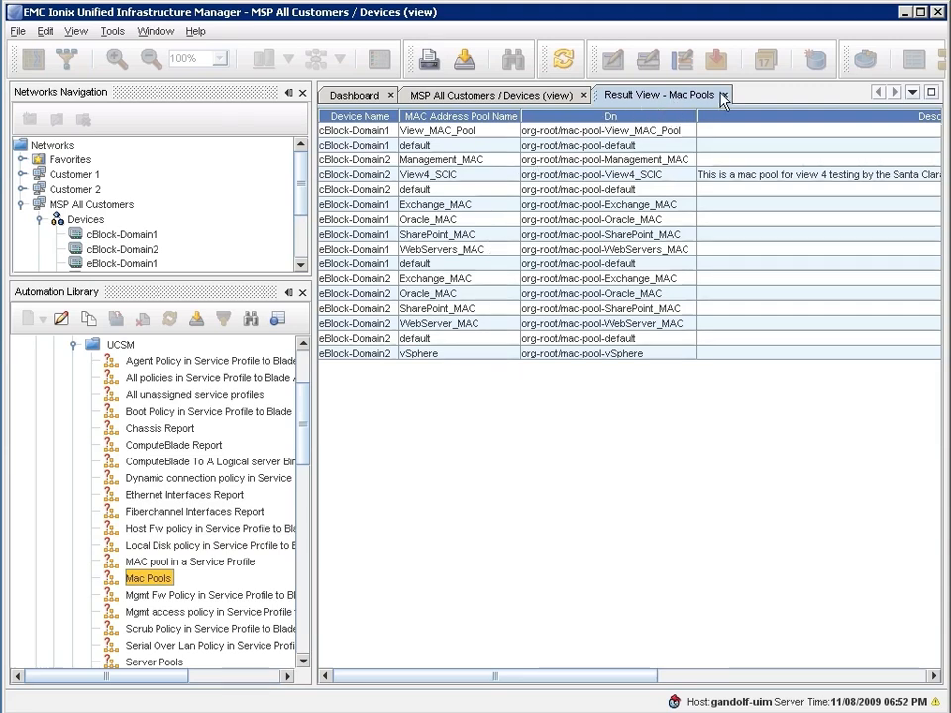
{"action": "left_click", "coordinate": [725, 94]}
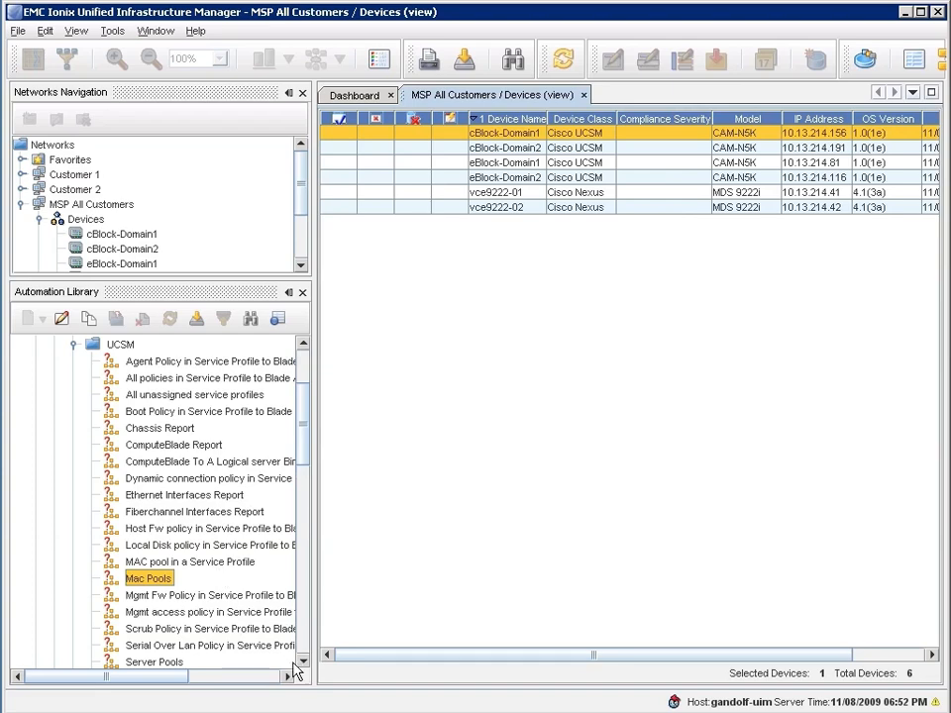
{"action": "double_click", "coordinate": [154, 662]}
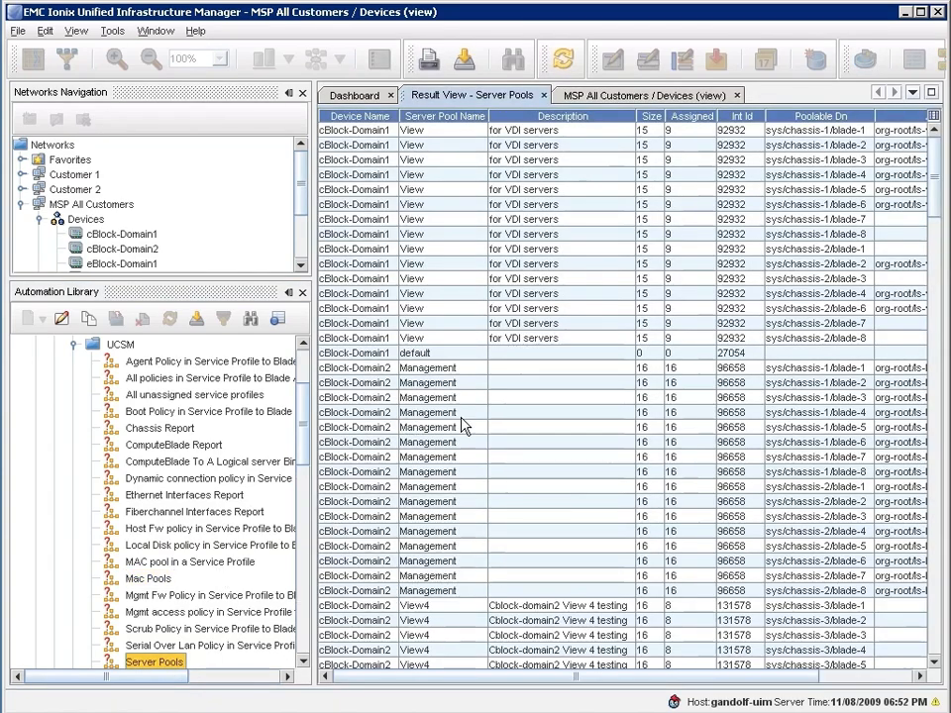
{"action": "mouse_move", "coordinate": [595, 297]}
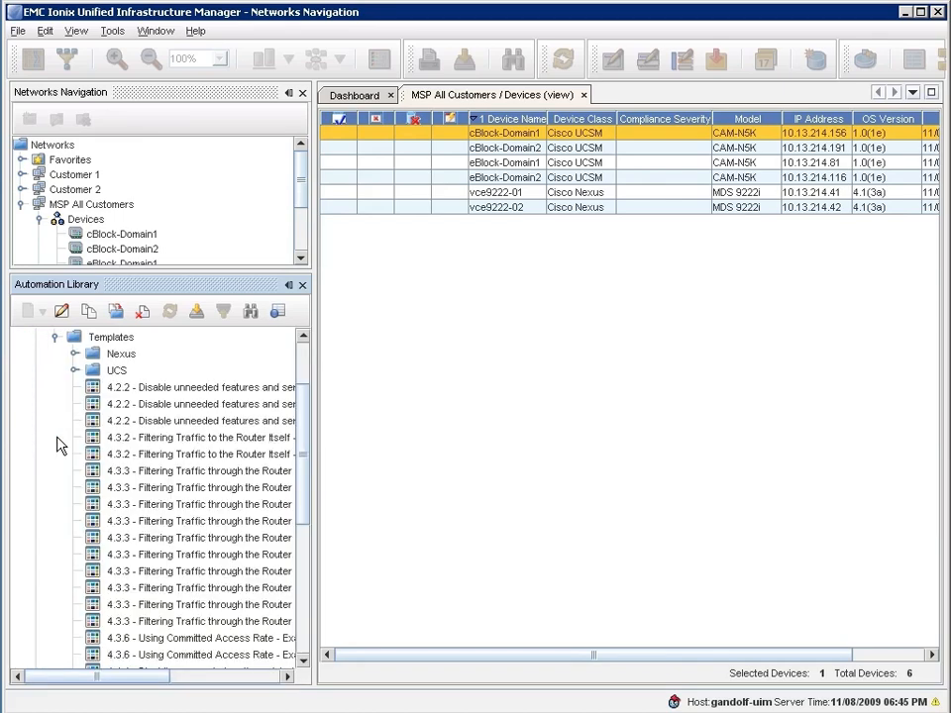
- Copy the UCS MAC Pool template into MSP All Customers and close its editor
{"action": "left_click", "coordinate": [75, 370]}
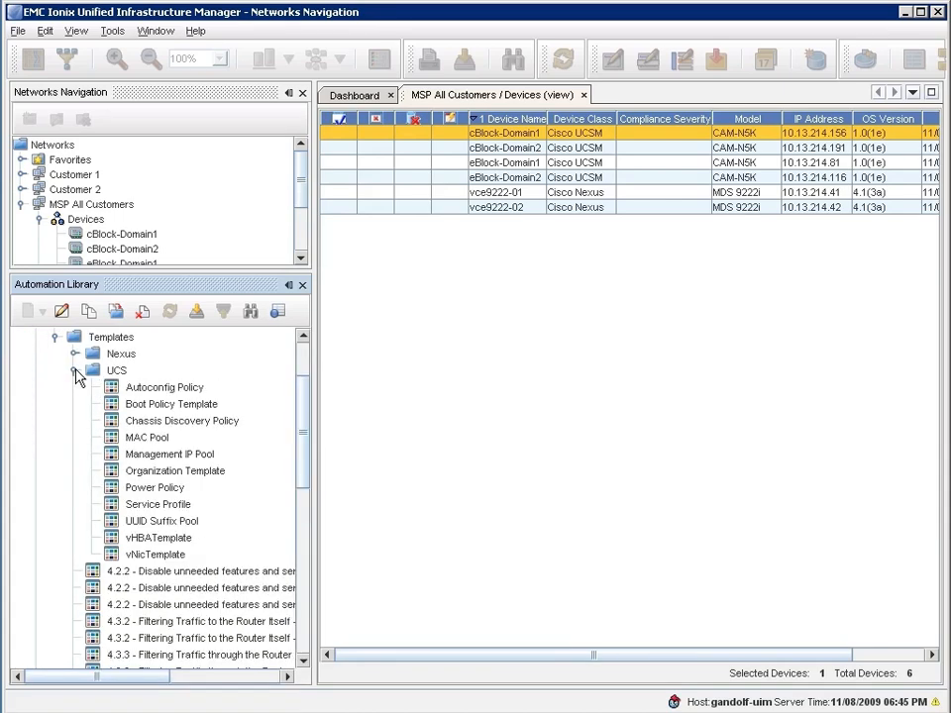
{"action": "mouse_move", "coordinate": [144, 444]}
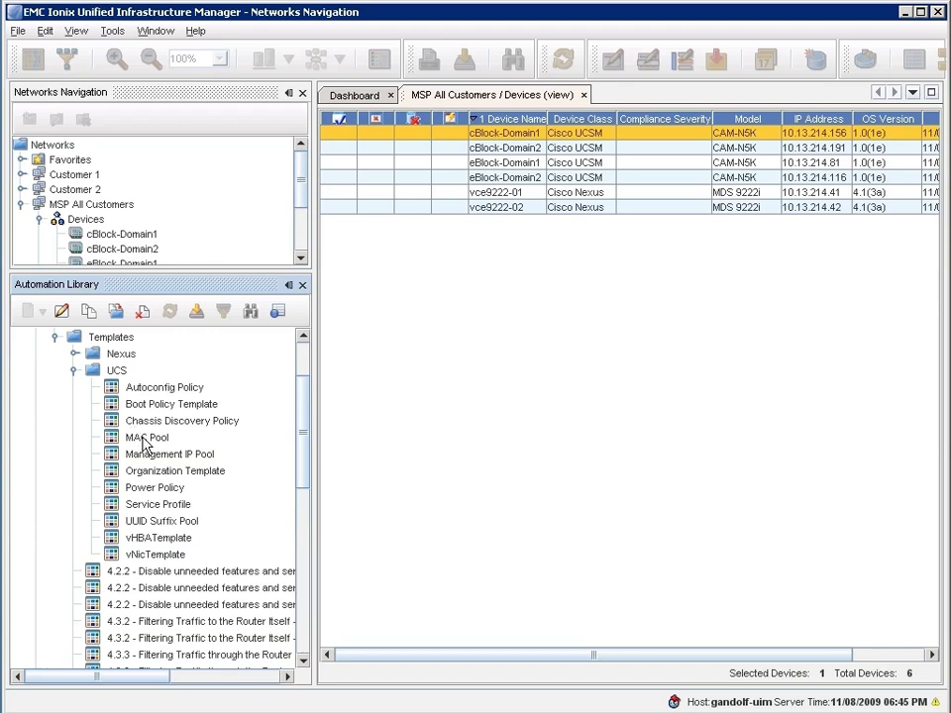
{"action": "right_click", "coordinate": [147, 437]}
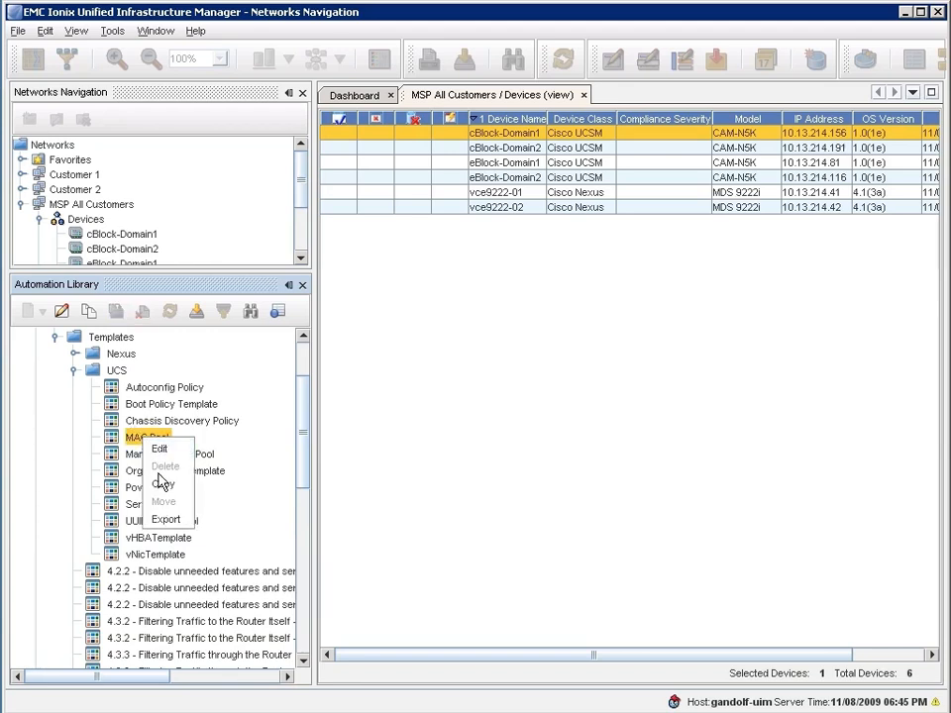
{"action": "left_click", "coordinate": [161, 484]}
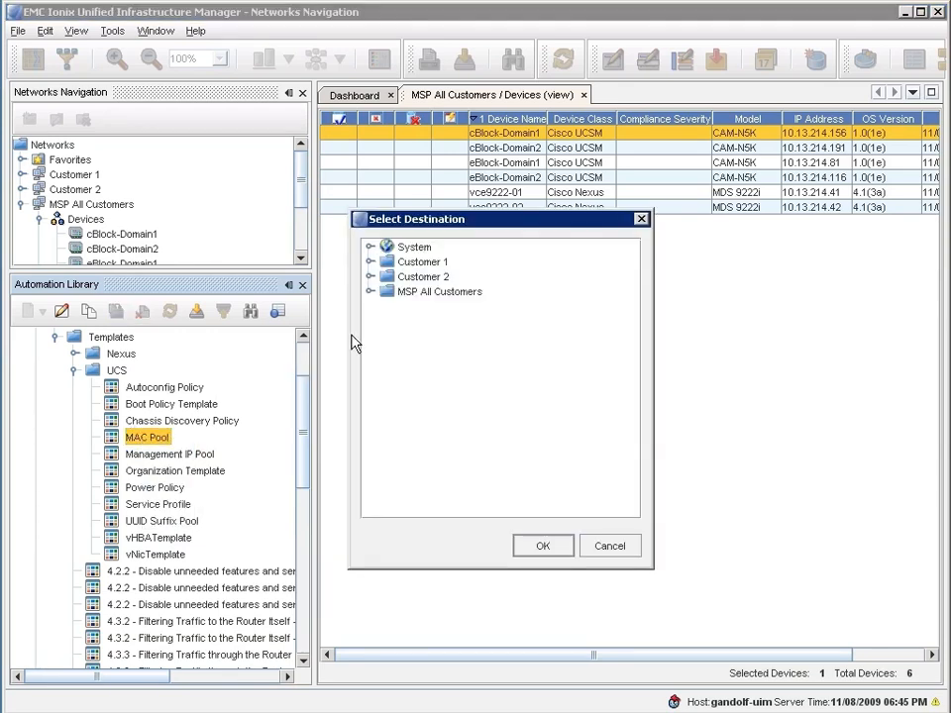
{"action": "left_click", "coordinate": [440, 290]}
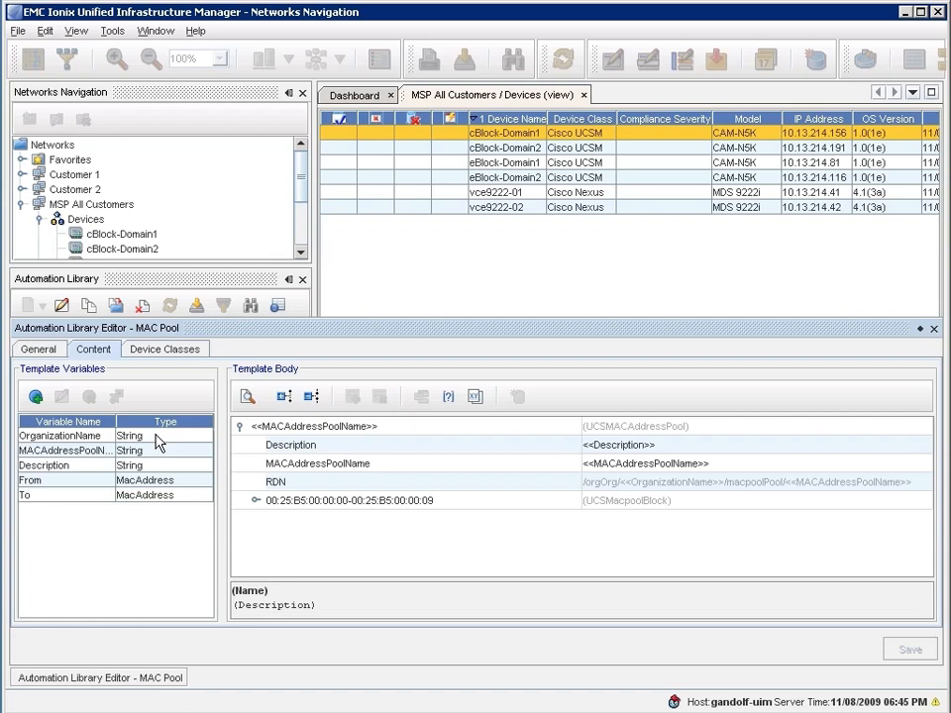
{"action": "mouse_move", "coordinate": [155, 501]}
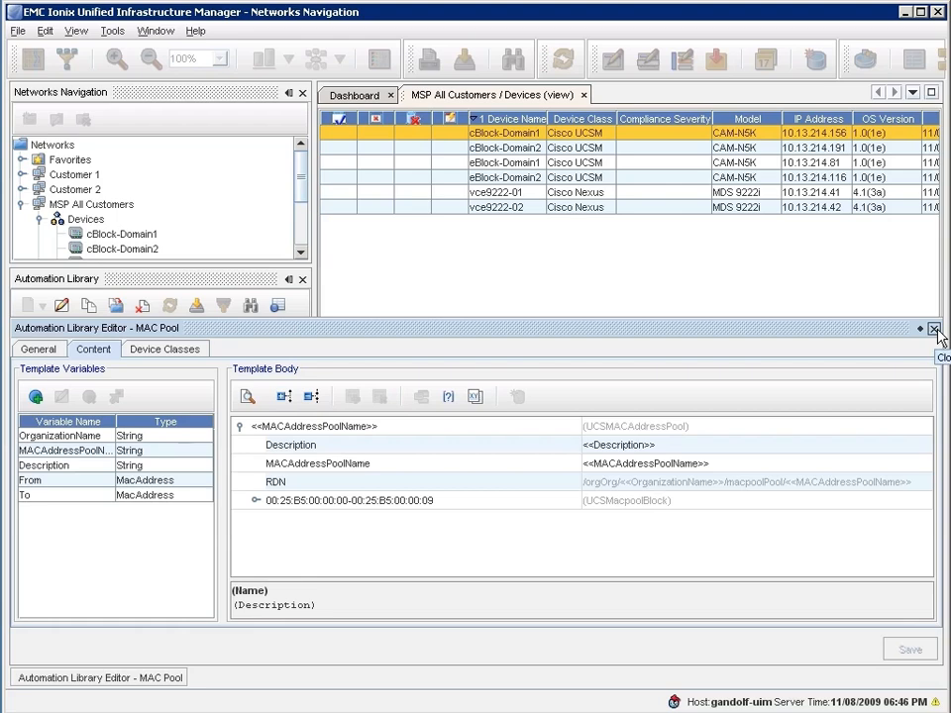
{"action": "left_click", "coordinate": [937, 328]}
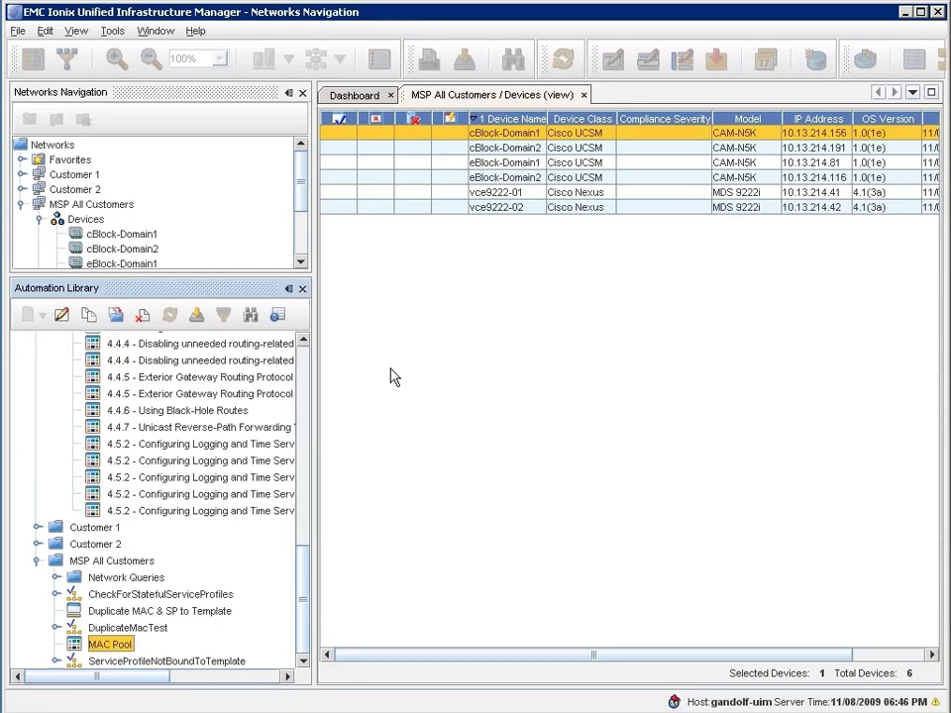
{"action": "mouse_move", "coordinate": [503, 137]}
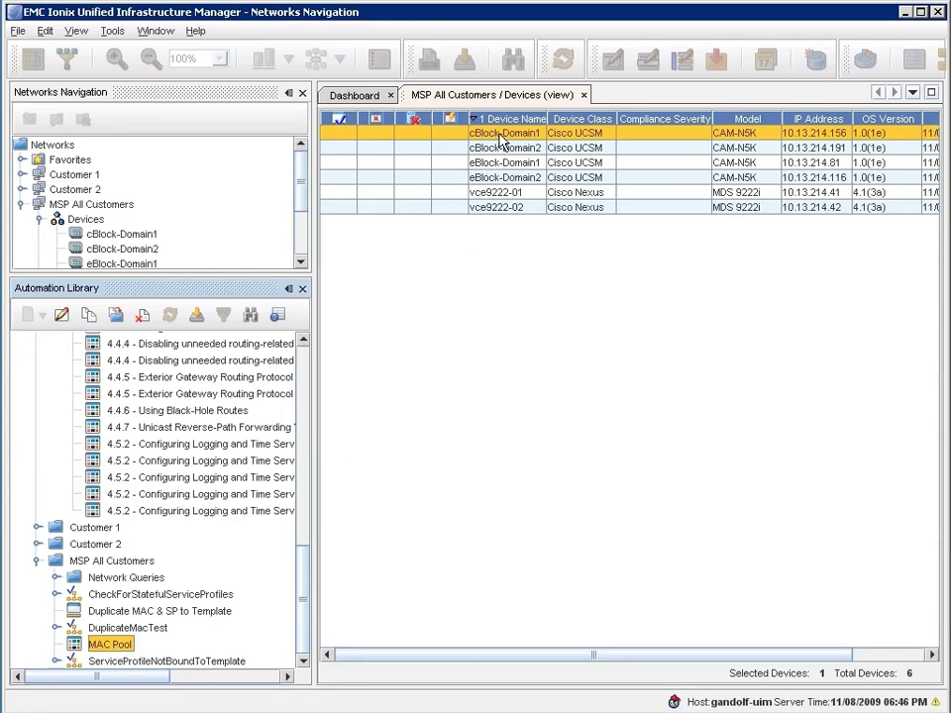
- Apply the MAC Pool template to device cBlock-Domain1 from its context menu
{"action": "right_click", "coordinate": [506, 132]}
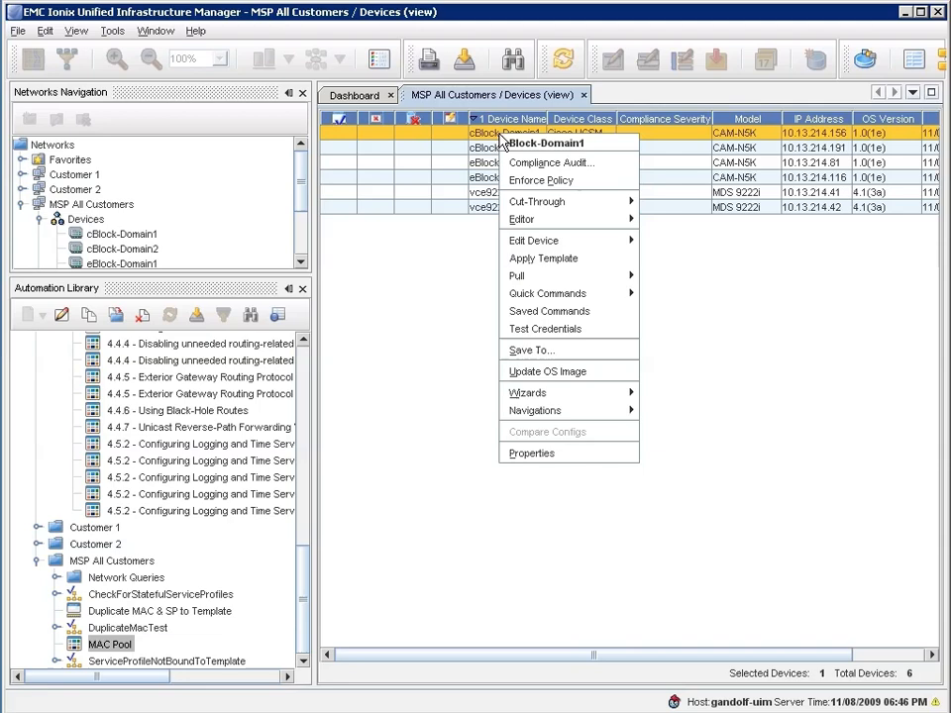
{"action": "mouse_move", "coordinate": [543, 258]}
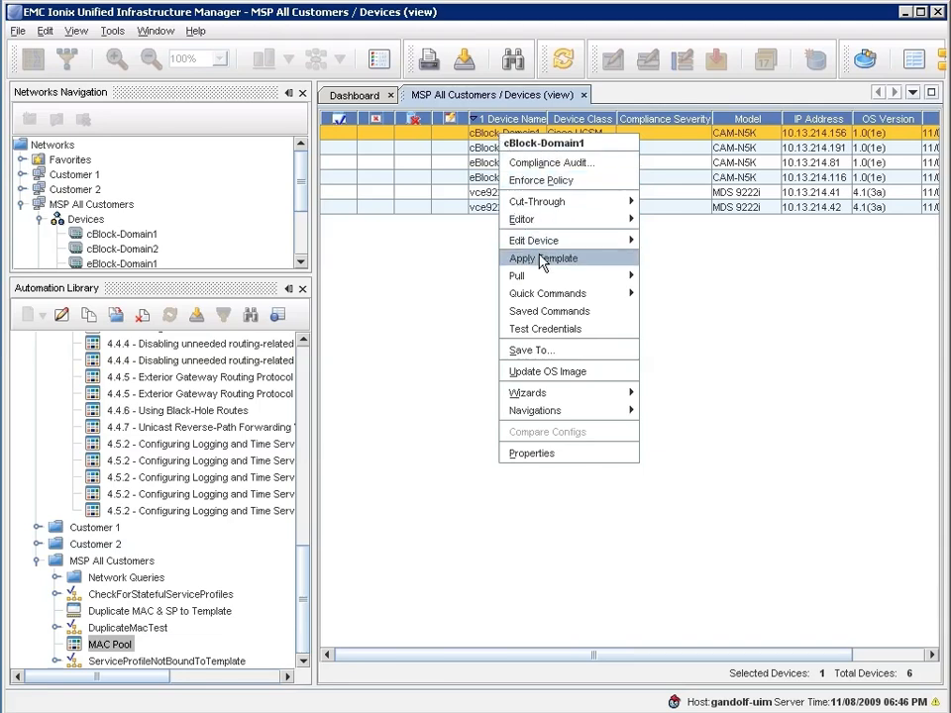
{"action": "left_click", "coordinate": [539, 257]}
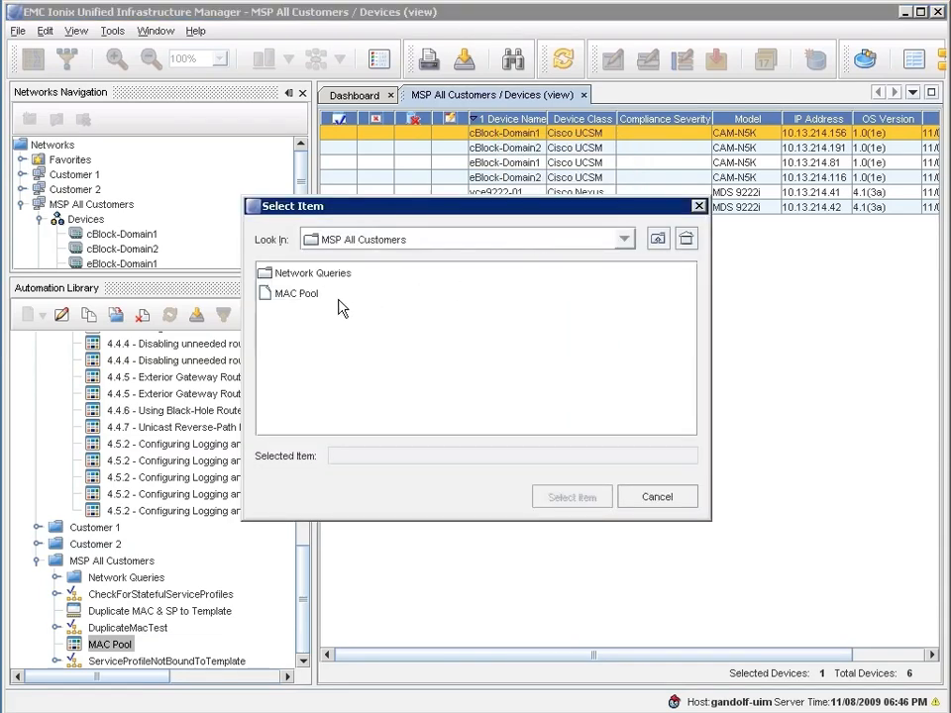
{"action": "left_click", "coordinate": [295, 293]}
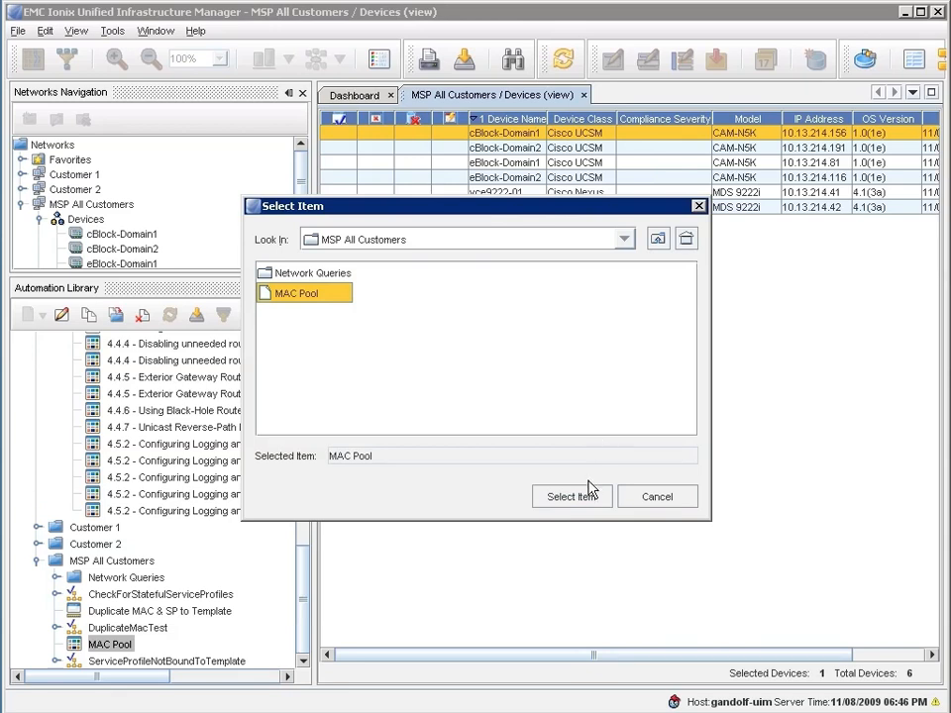
{"action": "left_click", "coordinate": [572, 497]}
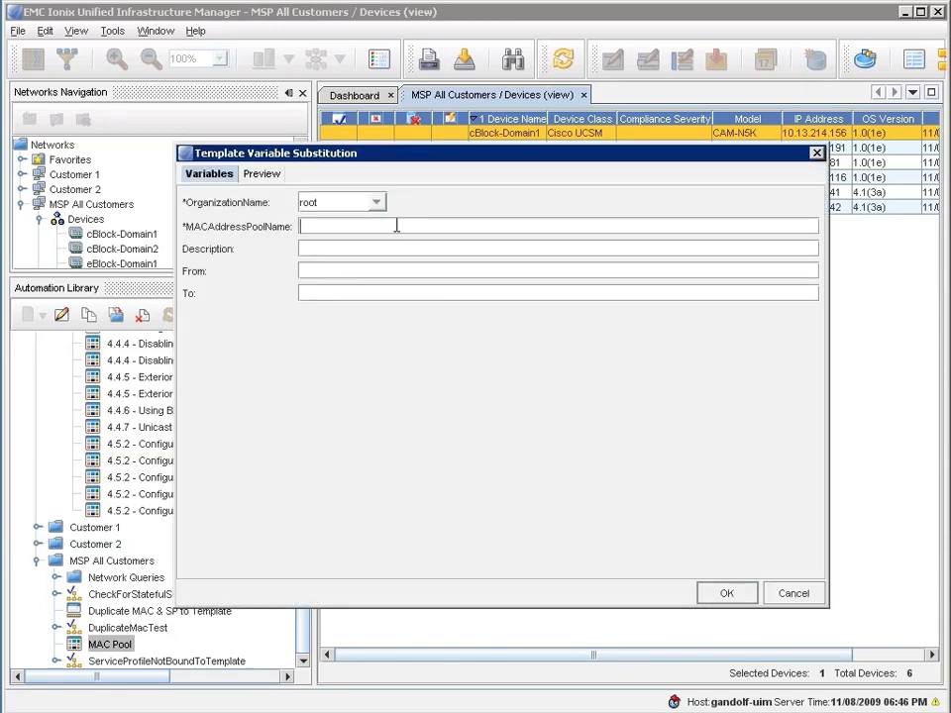
- Fill MACAddressPoolName and Description with 'Mac Pool Test'
{"action": "type", "text": "Mac"}
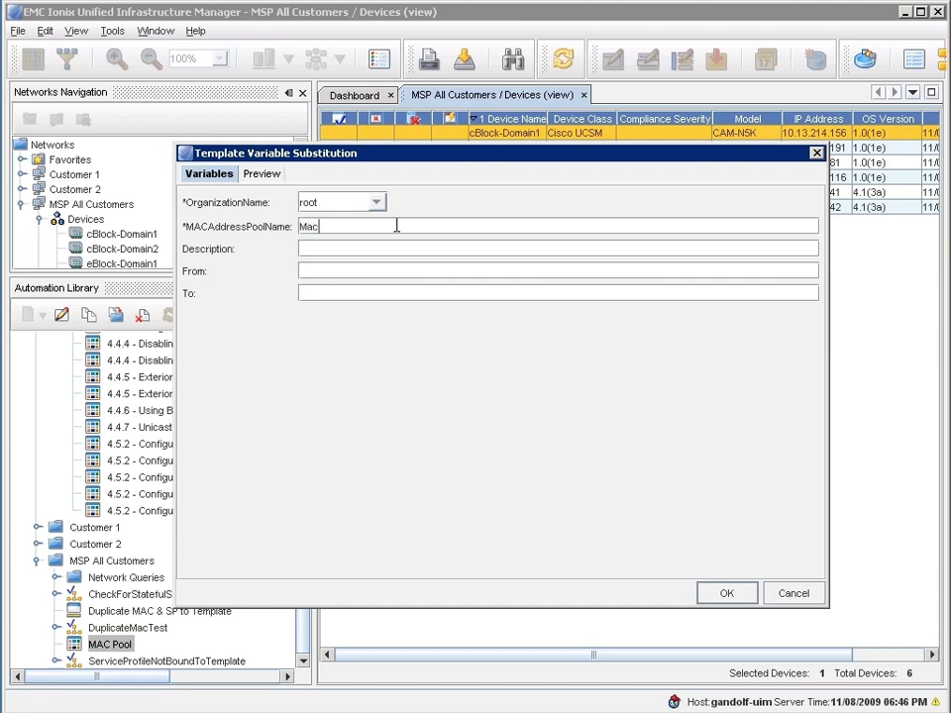
{"action": "type", "text": "Pool"}
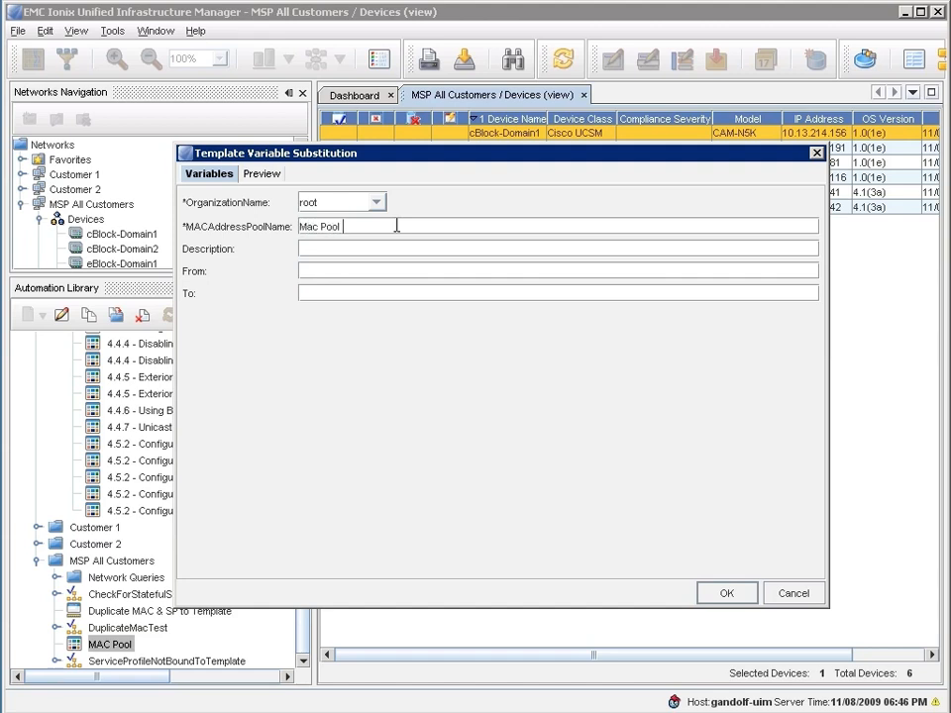
{"action": "type", "text": "Test"}
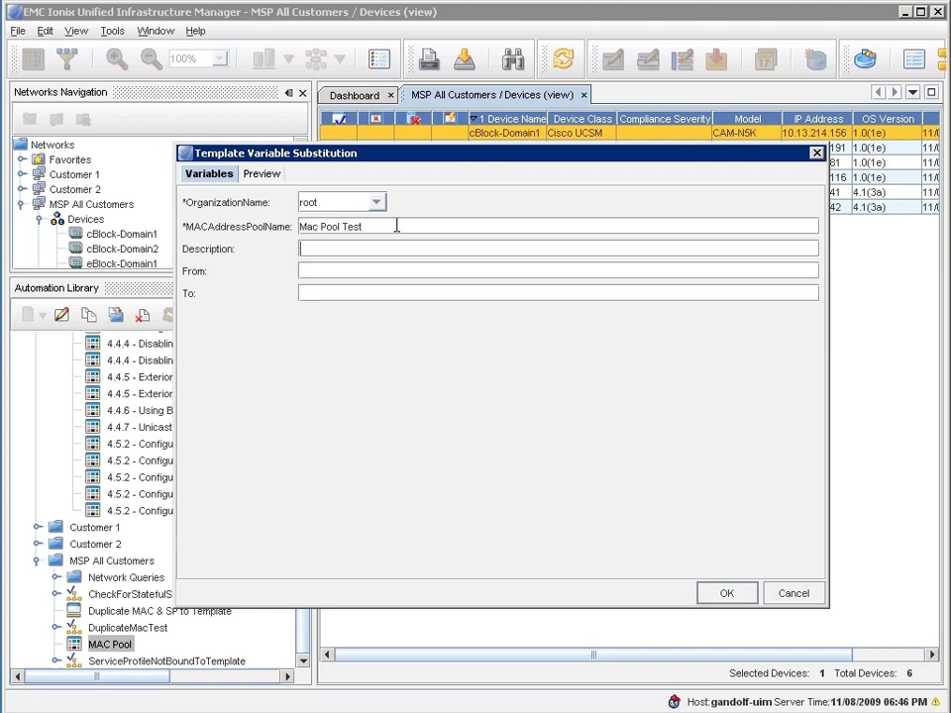
{"action": "type", "text": "Mac Pool Test"}
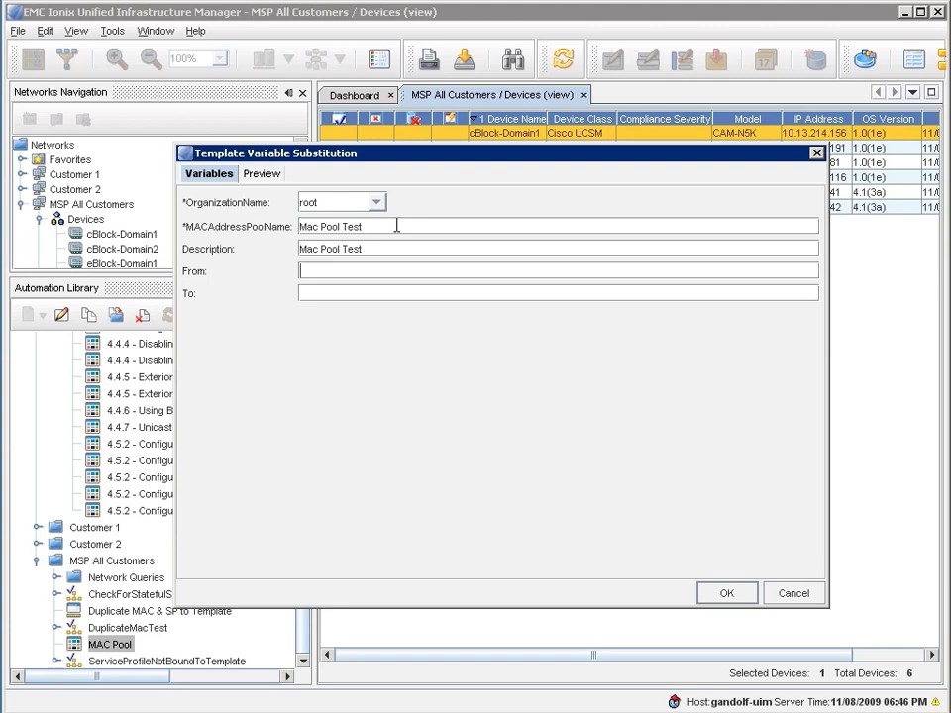
- Enter the MAC range 00:25:B5:01:01:01 to 00:25:B5:01:01:0F and accept the variables
{"action": "type", "text": "00:25:B5"}
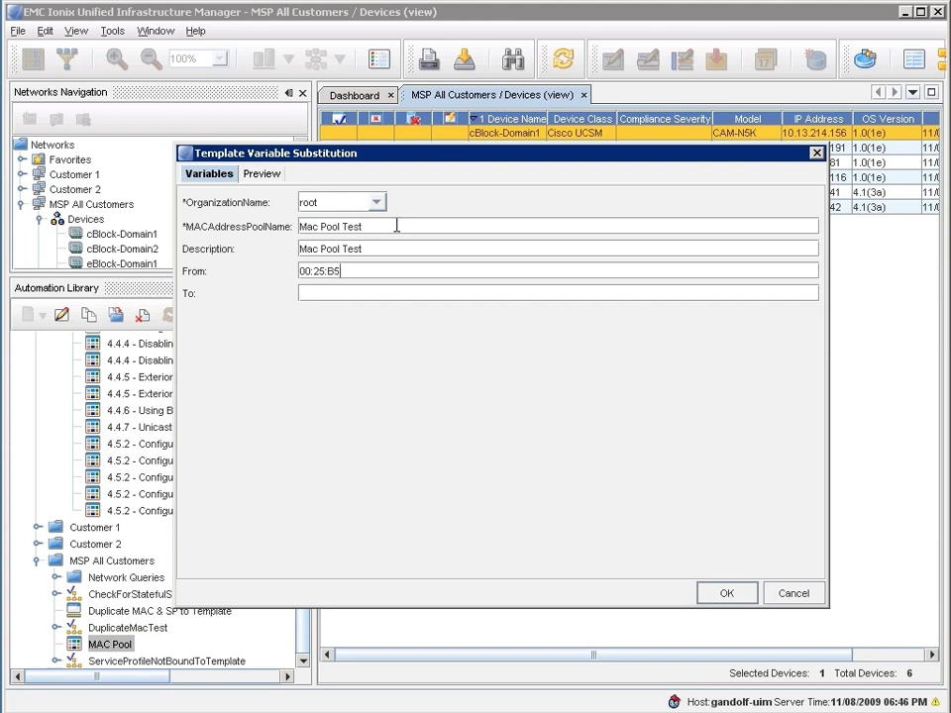
{"action": "type", "text": "01"}
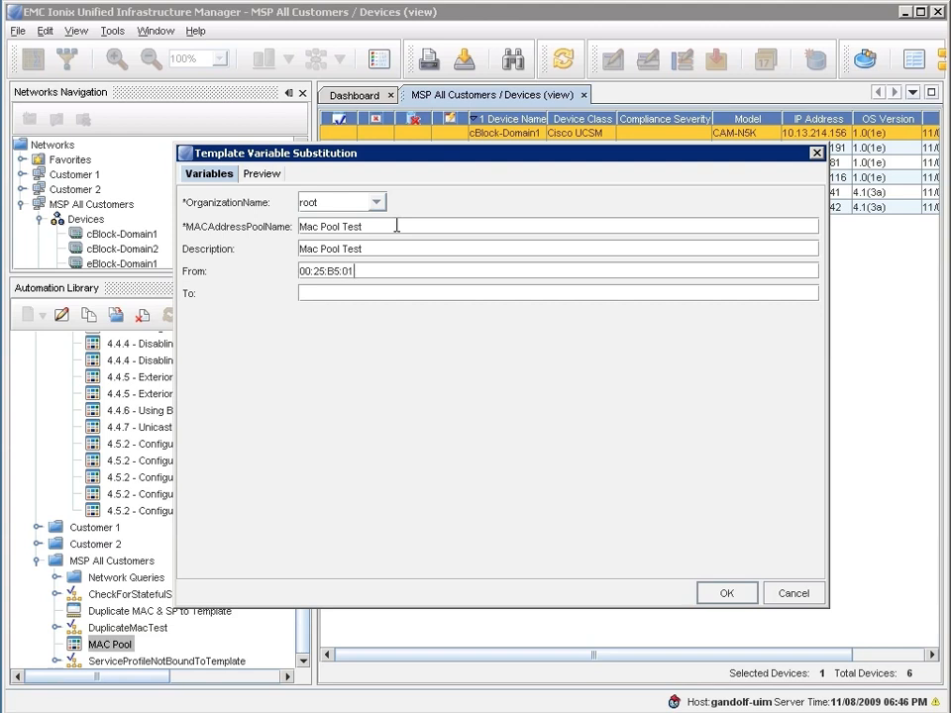
{"action": "type", "text": ":01:01"}
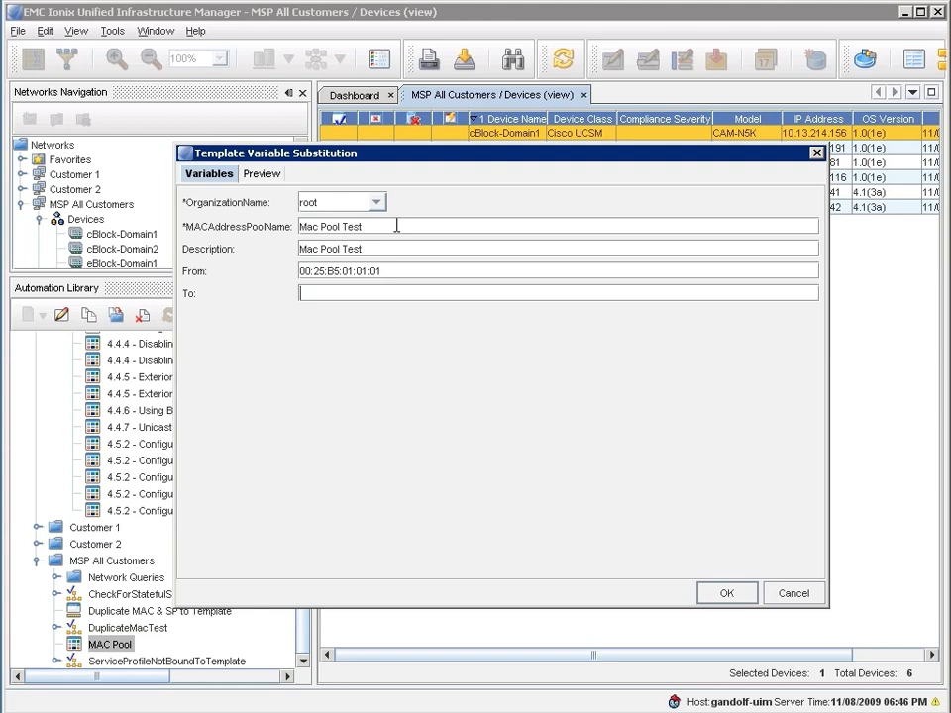
{"action": "type", "text": "00:25:B5:01:01:"}
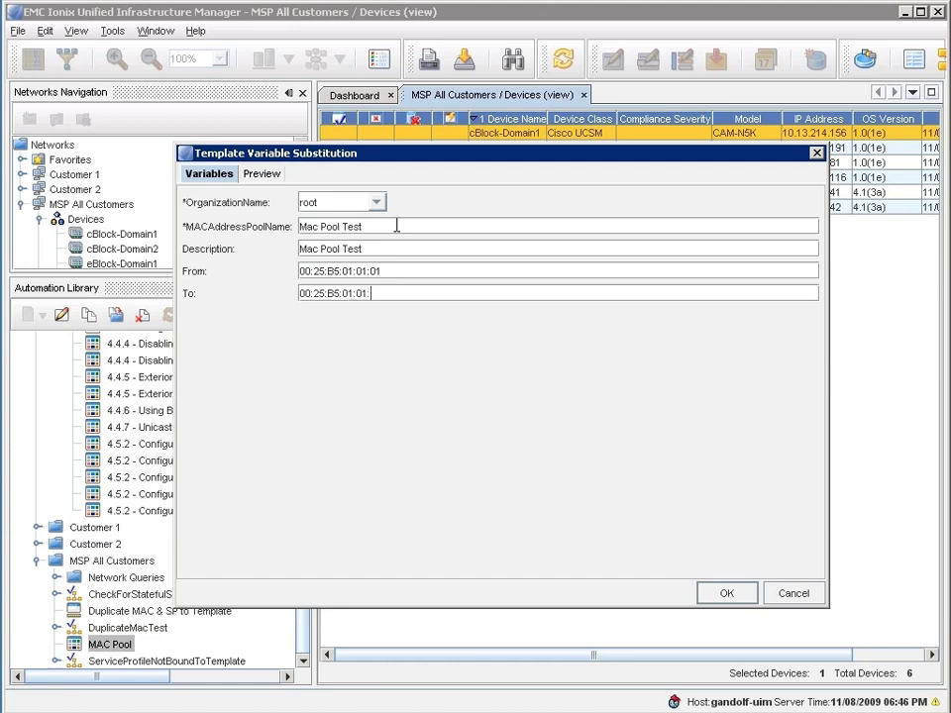
{"action": "type", "text": "0F"}
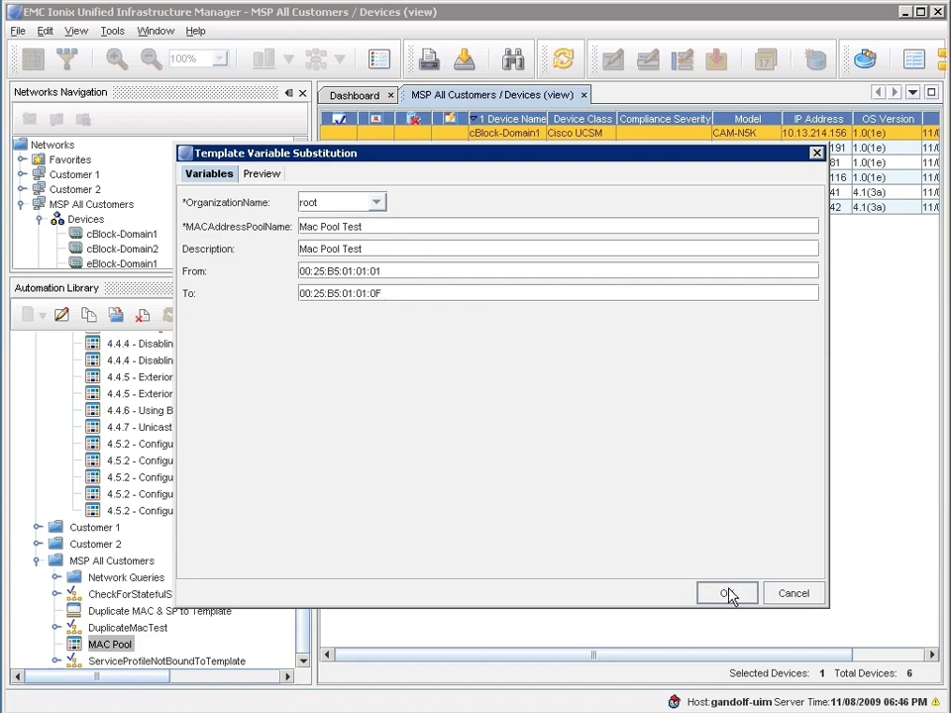
{"action": "left_click", "coordinate": [727, 592]}
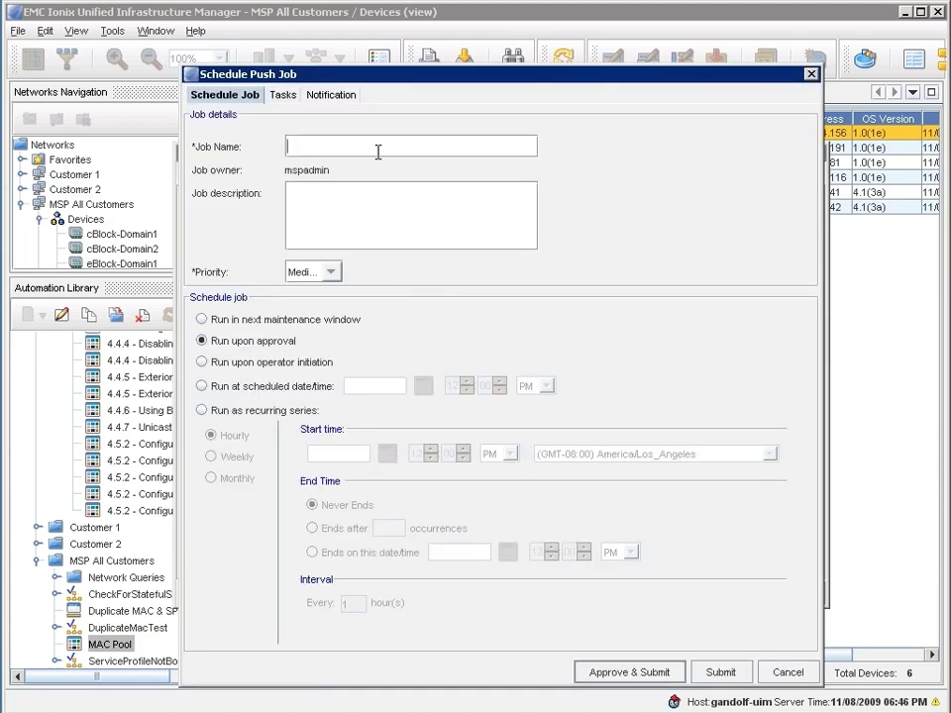
- Name the job Mac Pool Test and schedule it for 9 November 2009 at 12:00 AM
{"action": "type", "text": "Mac Pool Test"}
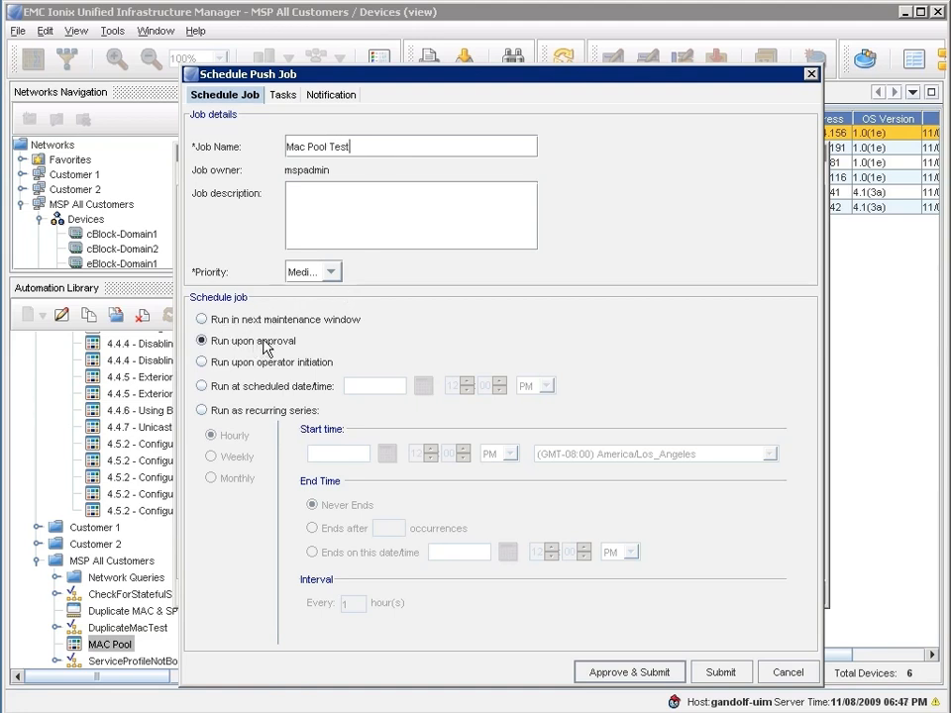
{"action": "left_click", "coordinate": [201, 386]}
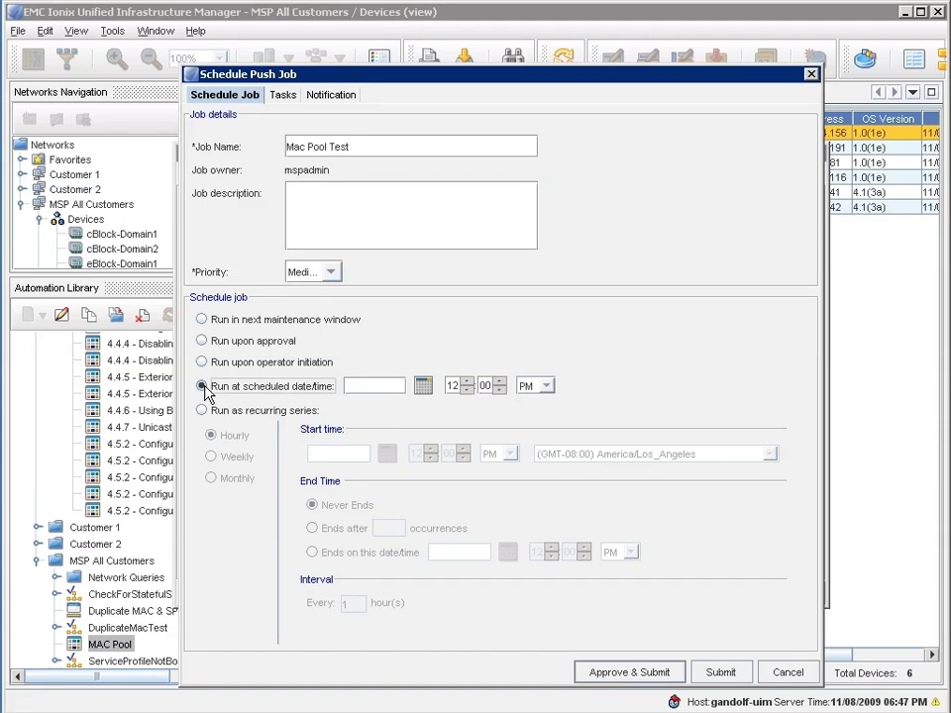
{"action": "left_click", "coordinate": [422, 386]}
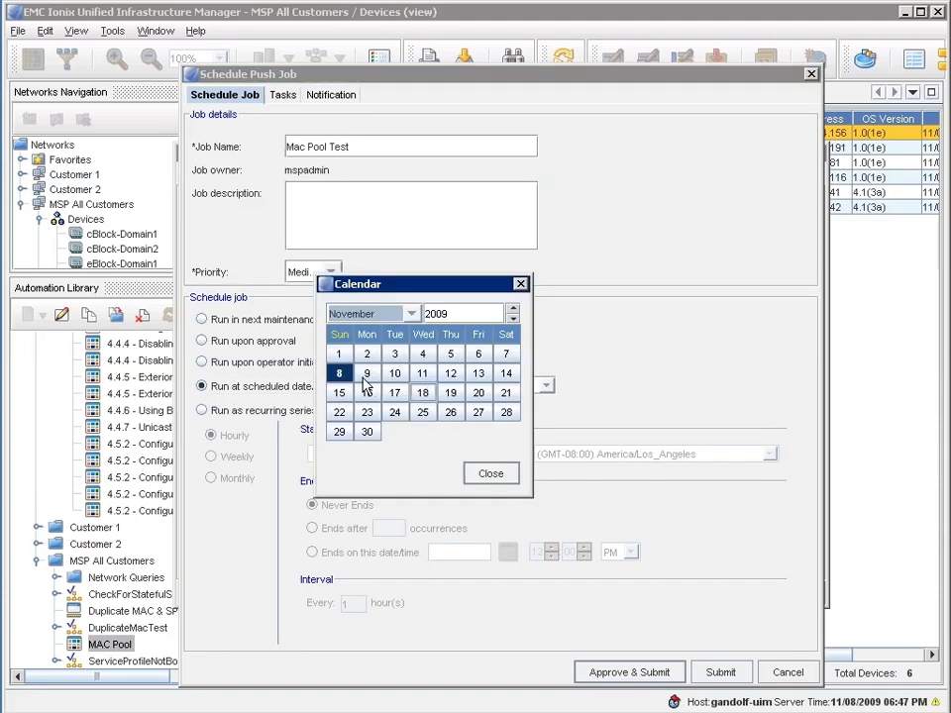
{"action": "left_click", "coordinate": [367, 373]}
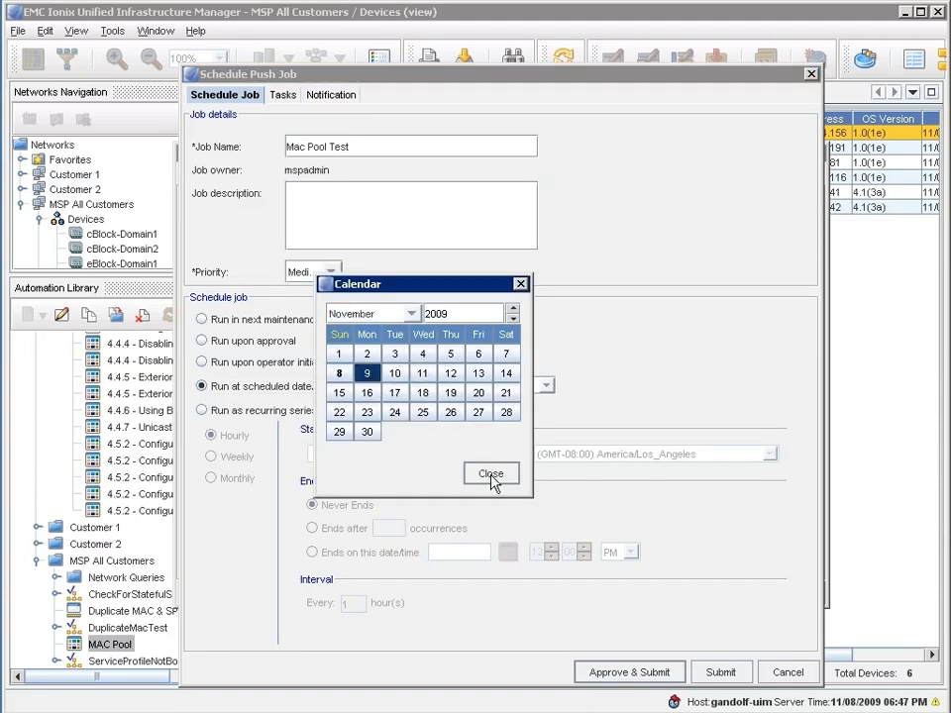
{"action": "left_click", "coordinate": [490, 472]}
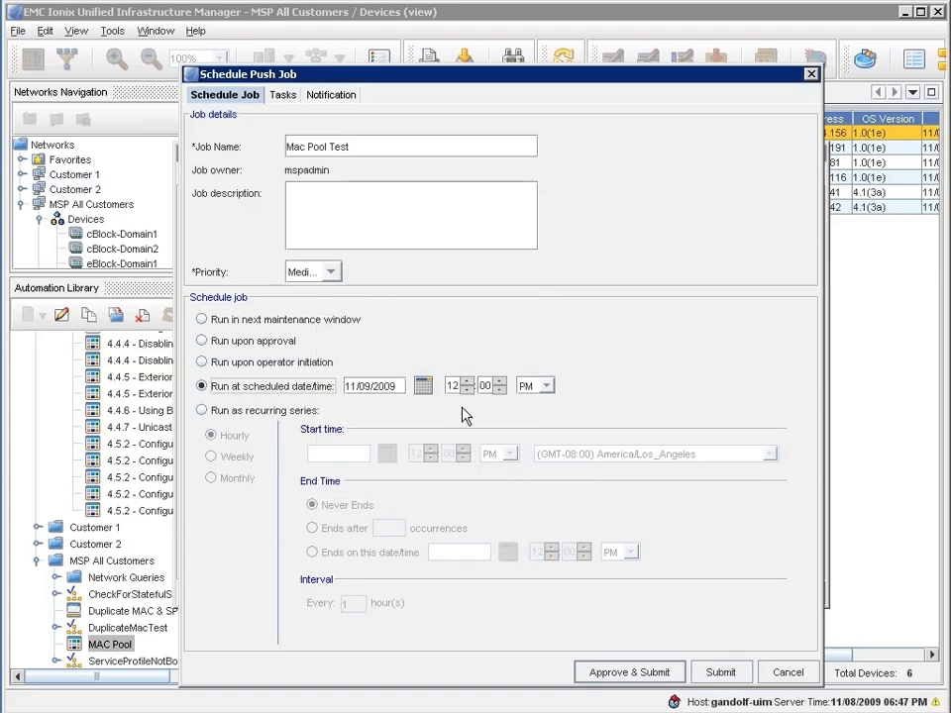
{"action": "left_click", "coordinate": [550, 386]}
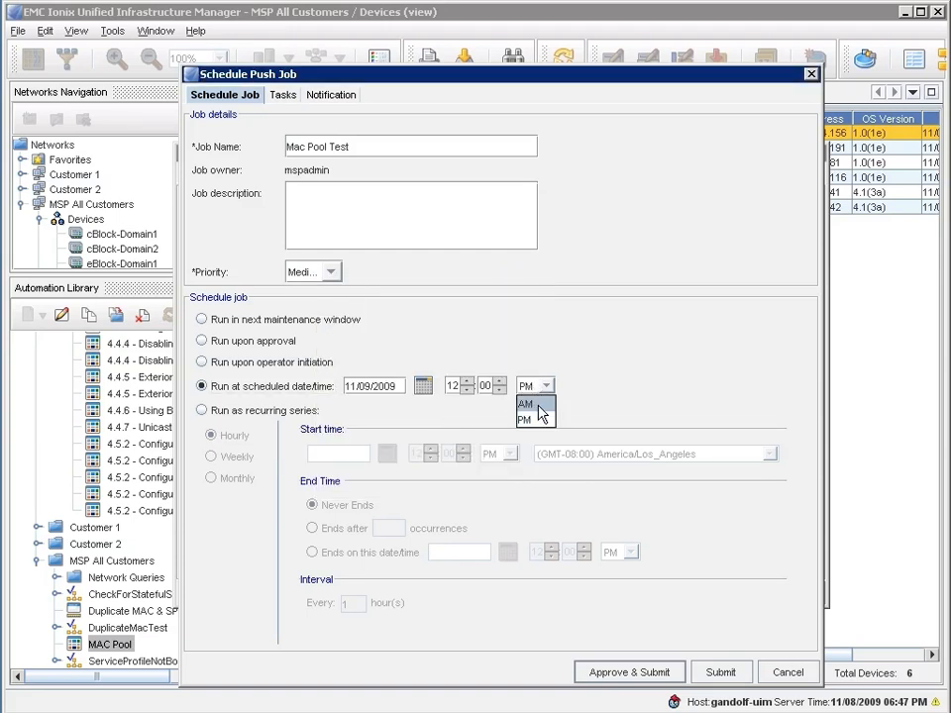
{"action": "left_click", "coordinate": [525, 407]}
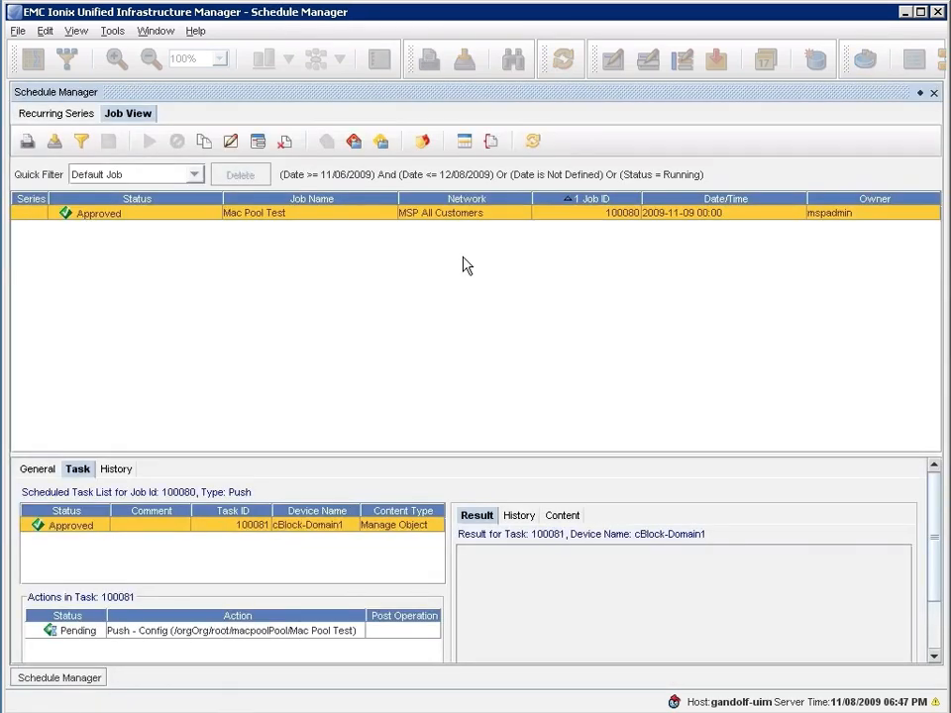
{"action": "mouse_move", "coordinate": [430, 226]}
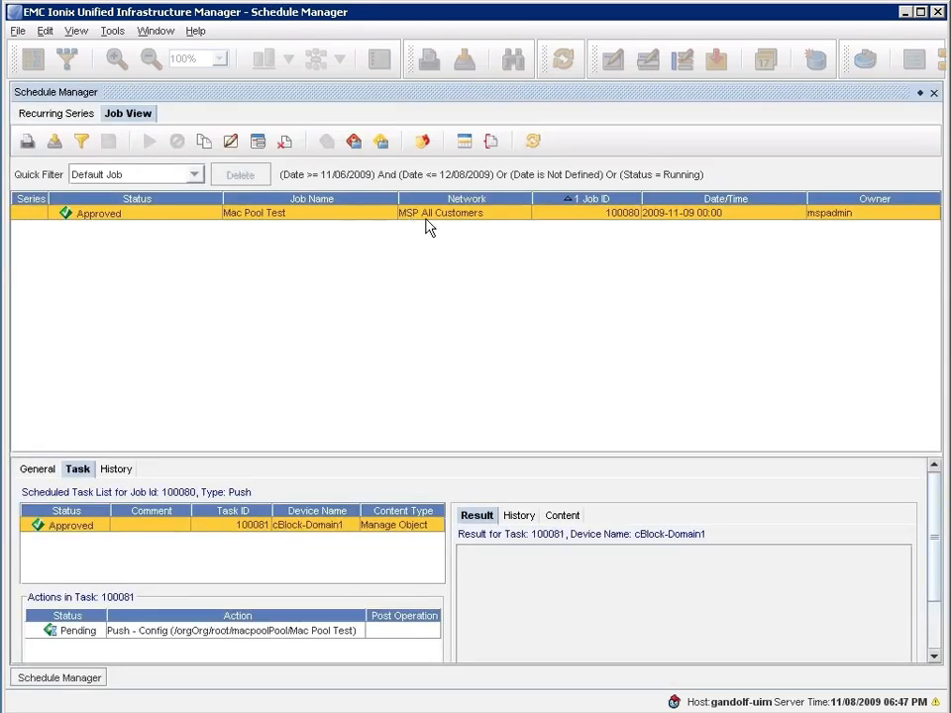